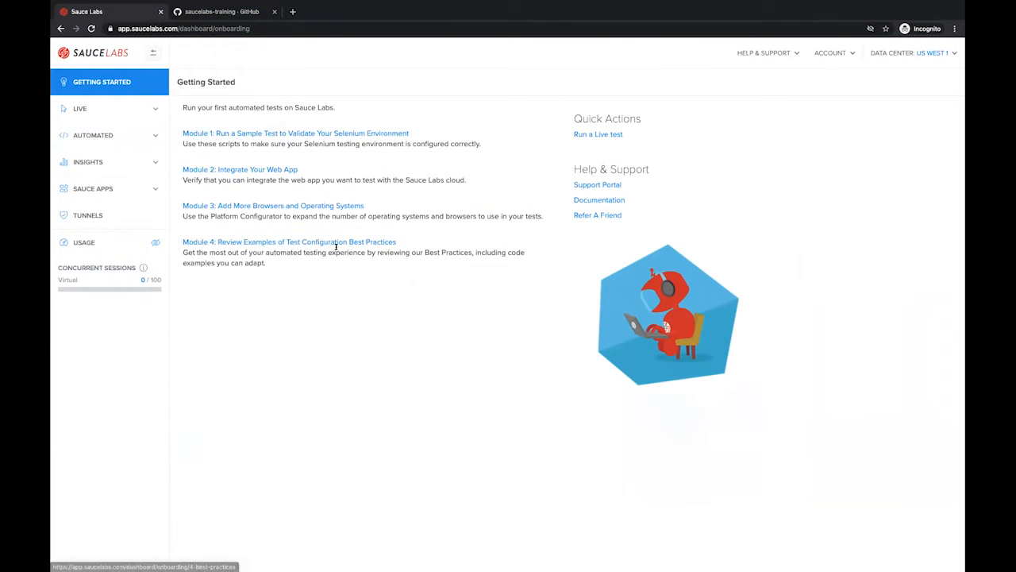
mouse_move(353, 257)
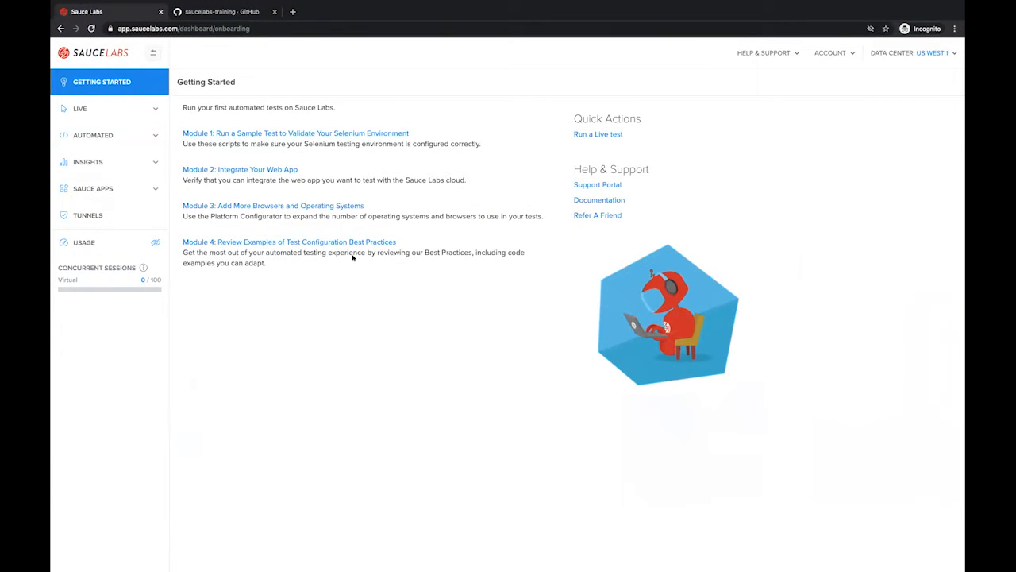
Step: Browse the saucelabs-training repositories, then open Live Cross-Browser for saucedemo.com on Chrome 83
left_click(93, 188)
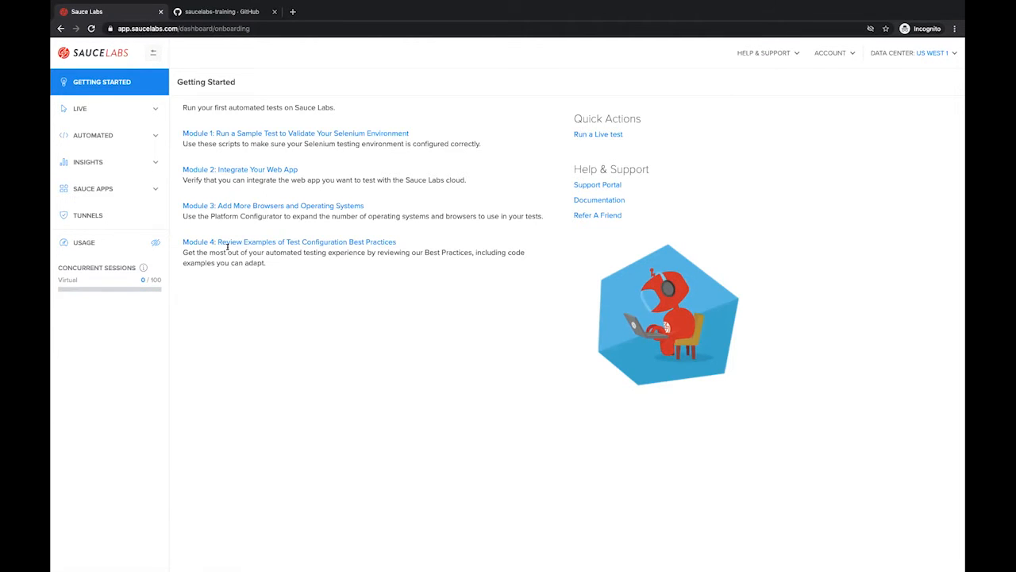
left_click(220, 11)
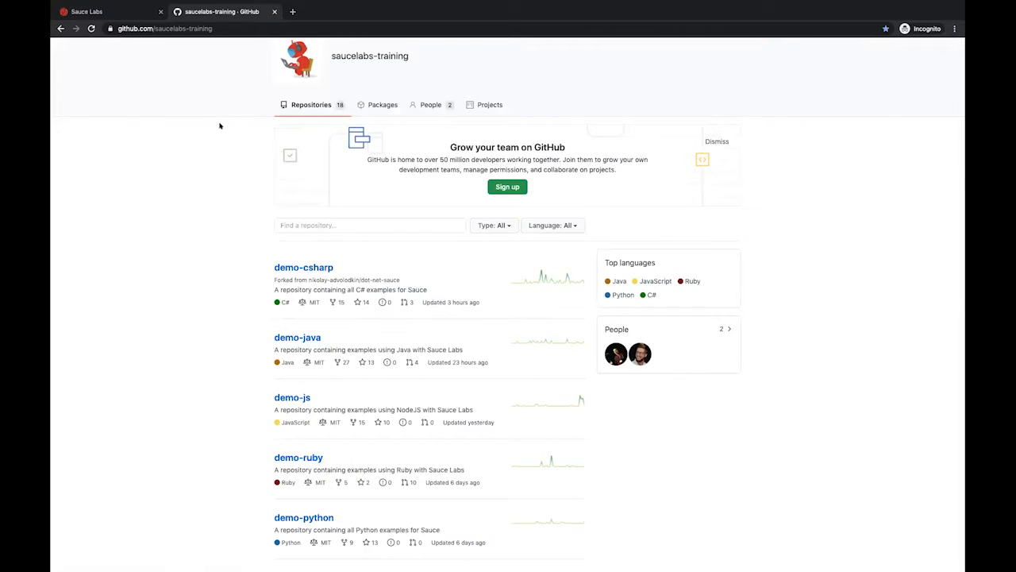
mouse_move(345, 65)
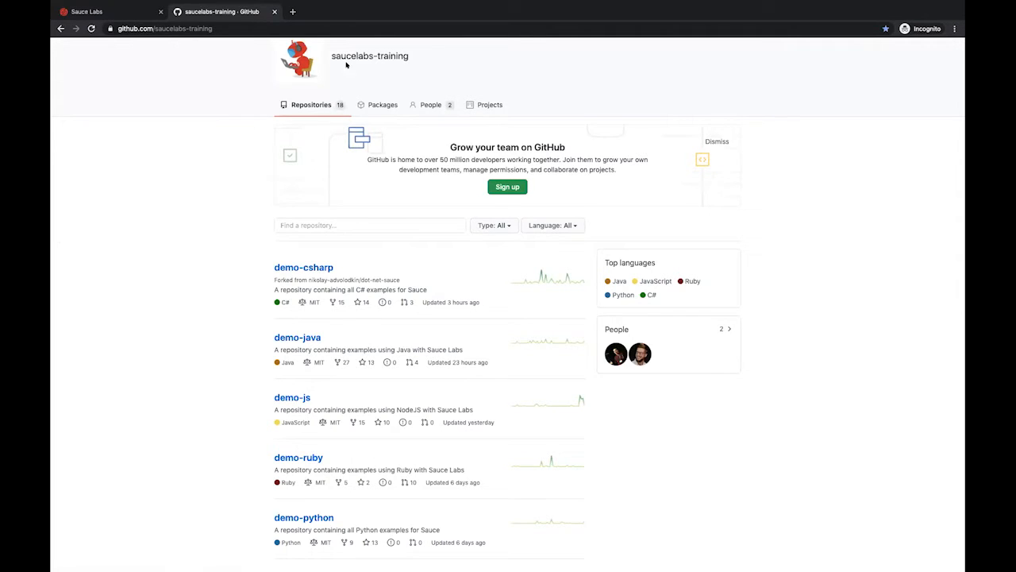
mouse_move(404, 68)
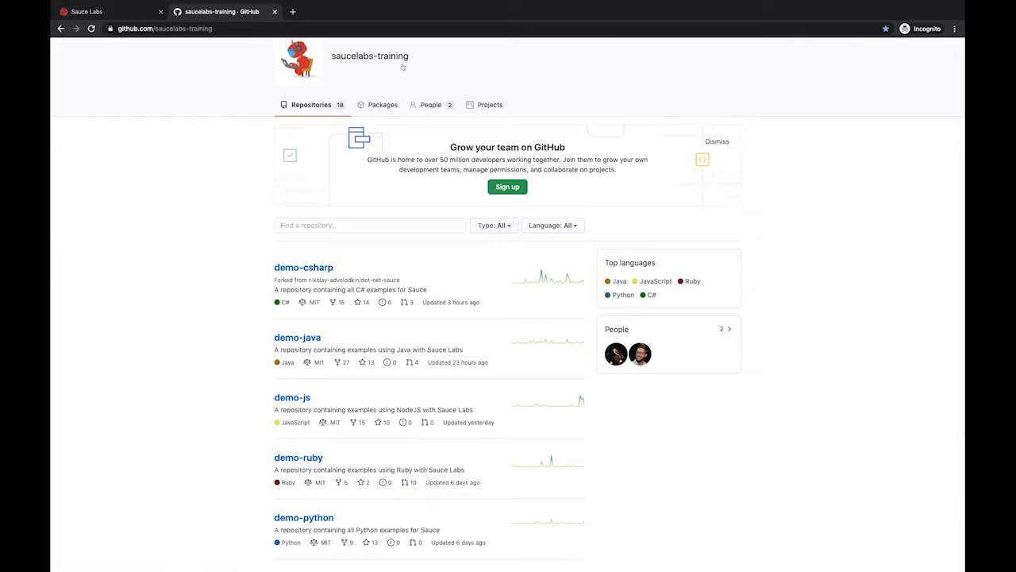
mouse_move(376, 259)
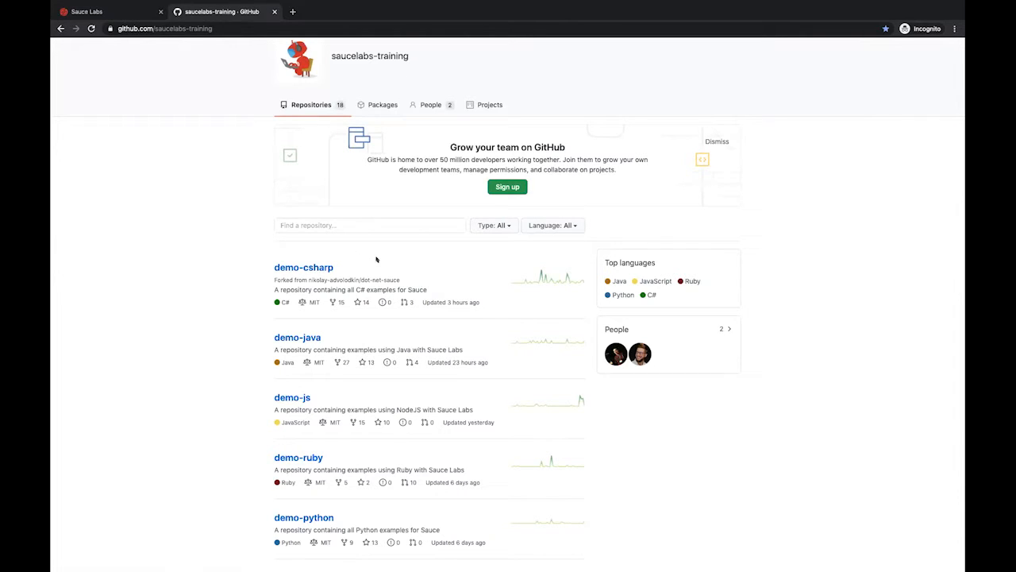
left_click(87, 11)
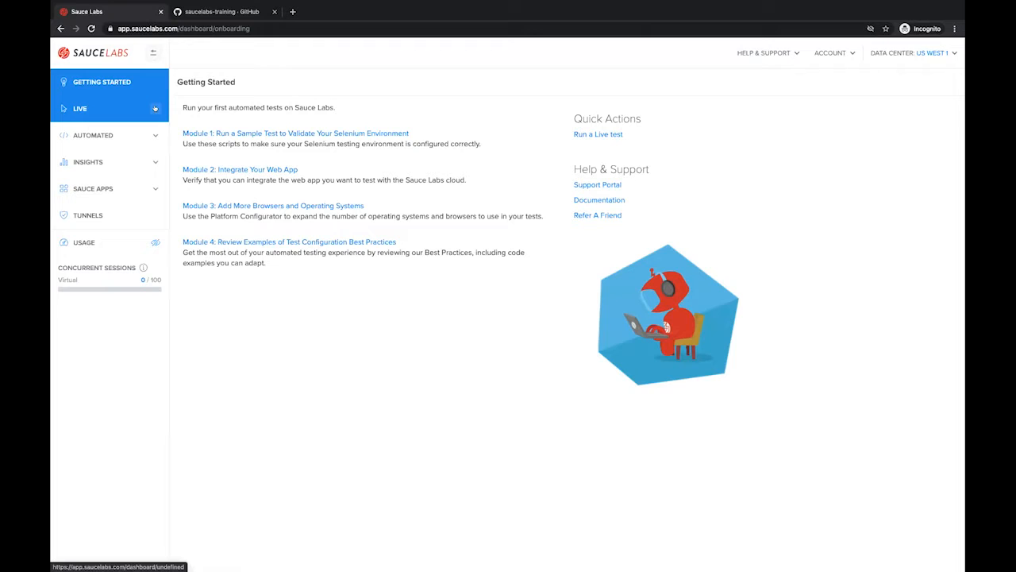
left_click(79, 108)
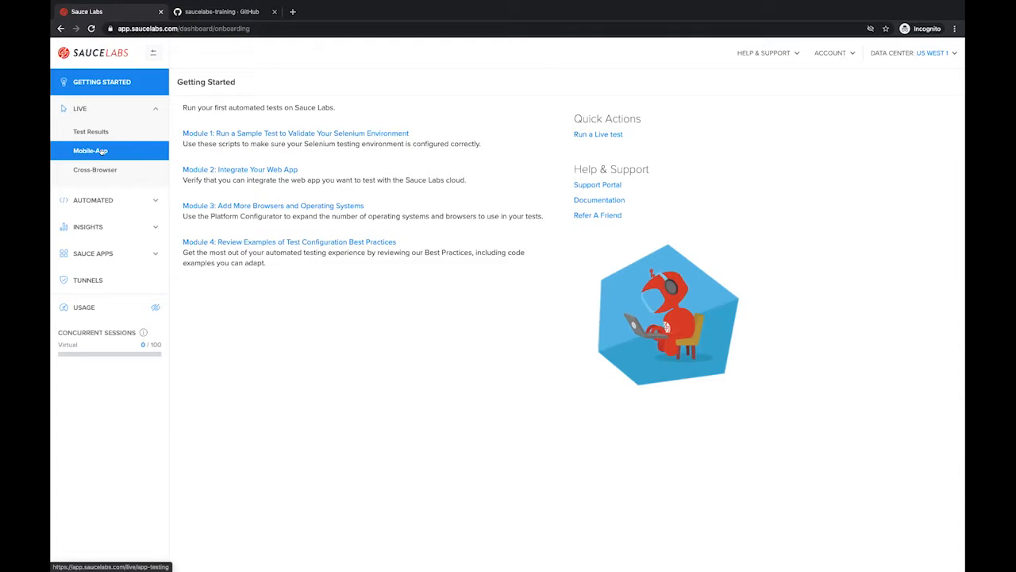
left_click(96, 170)
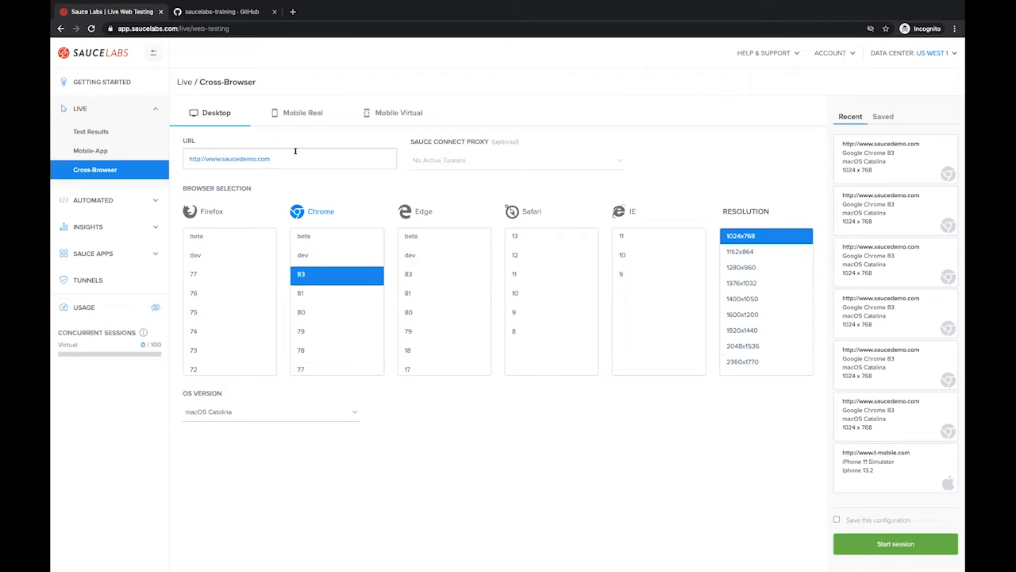
mouse_move(313, 197)
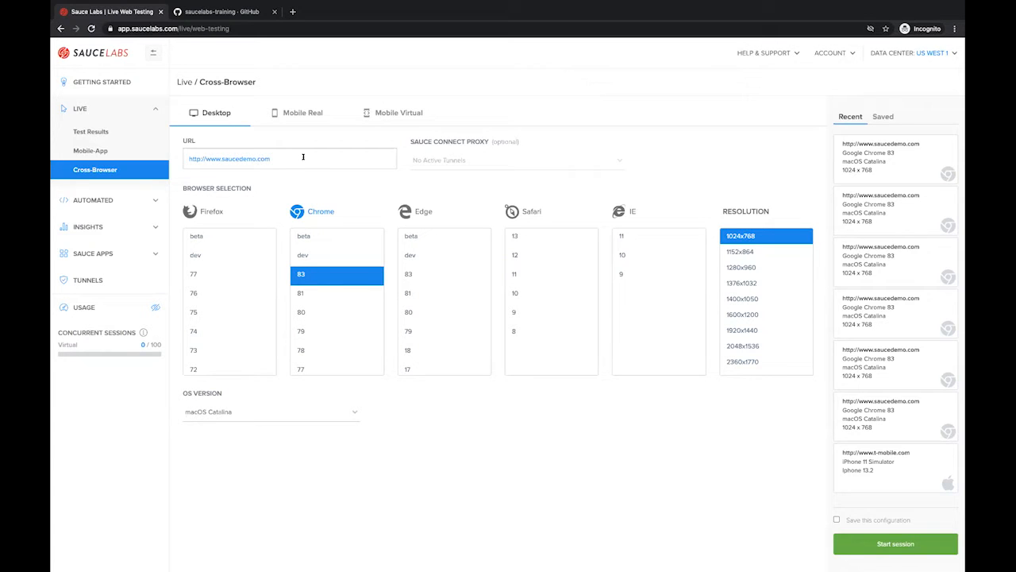
mouse_move(411, 144)
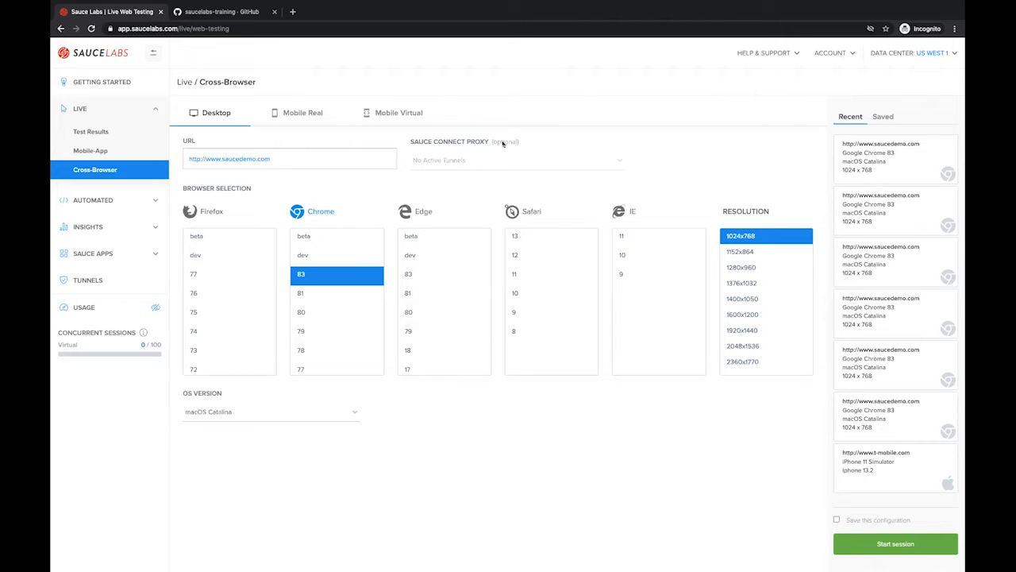
mouse_move(291, 127)
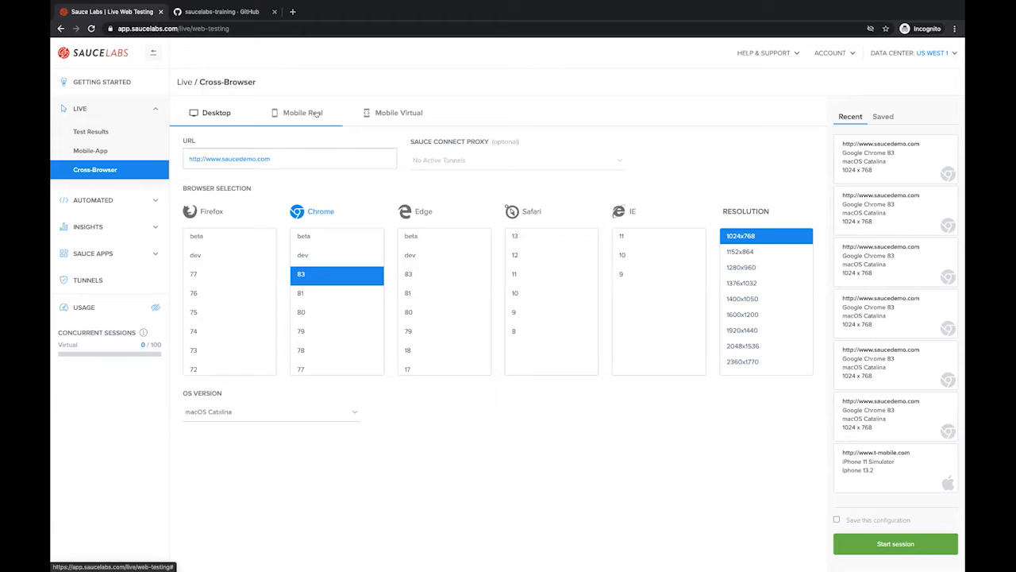
Step: Switch to Mobile Real and scroll through the 264-device catalog
left_click(303, 111)
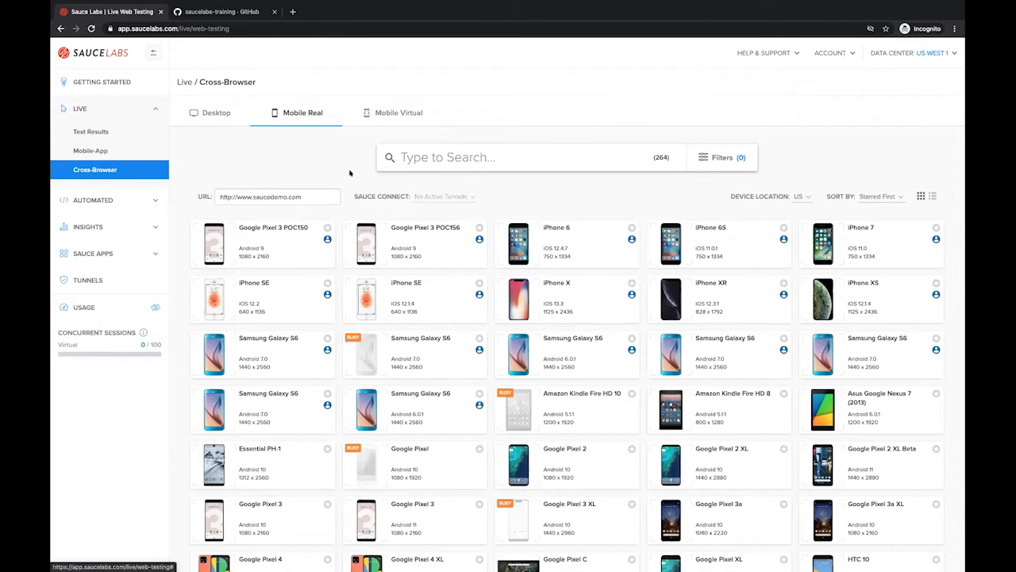
mouse_move(433, 217)
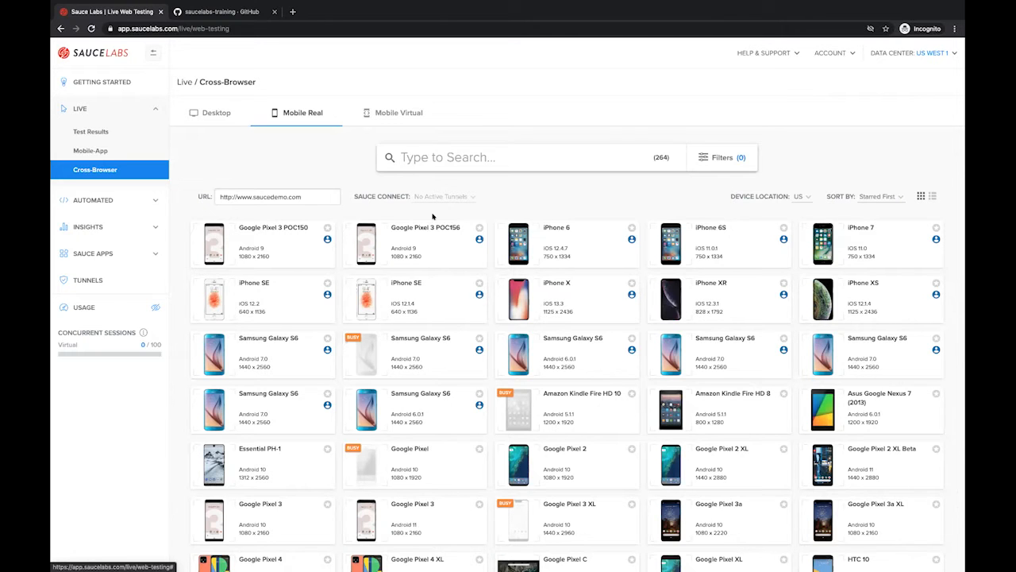
scroll("down", 3)
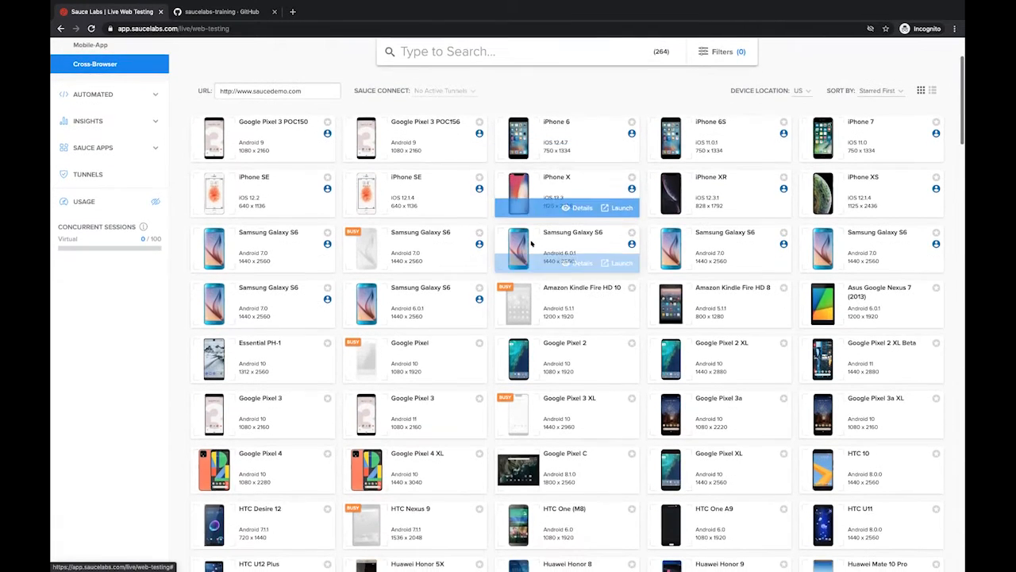
scroll("down", 3)
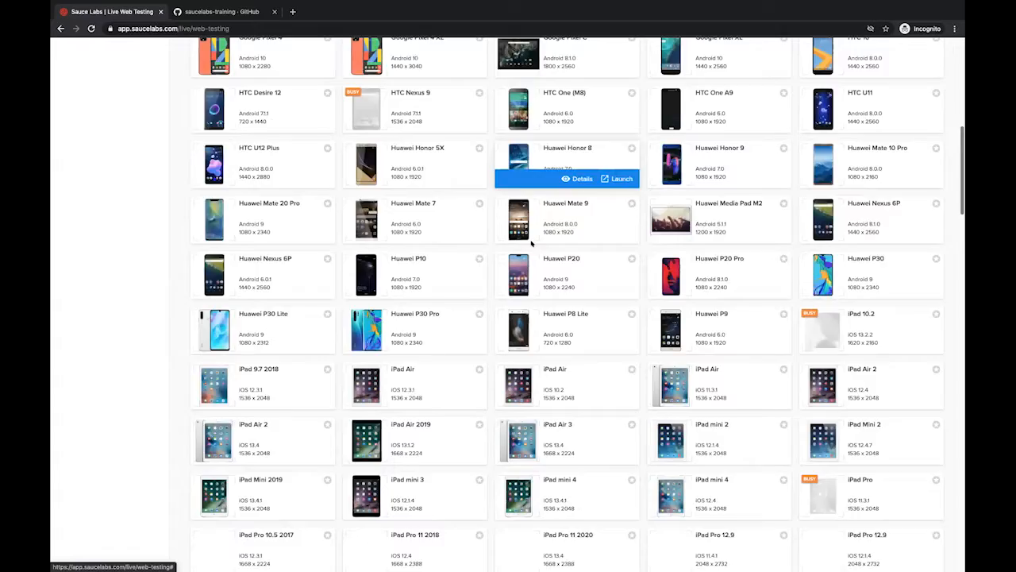
scroll("down", 3)
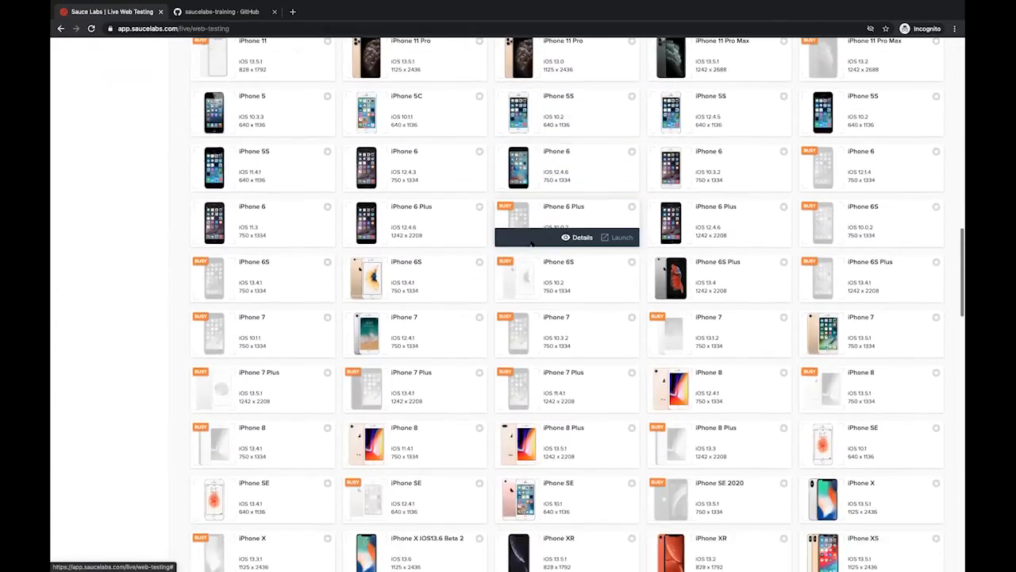
scroll("down", 3)
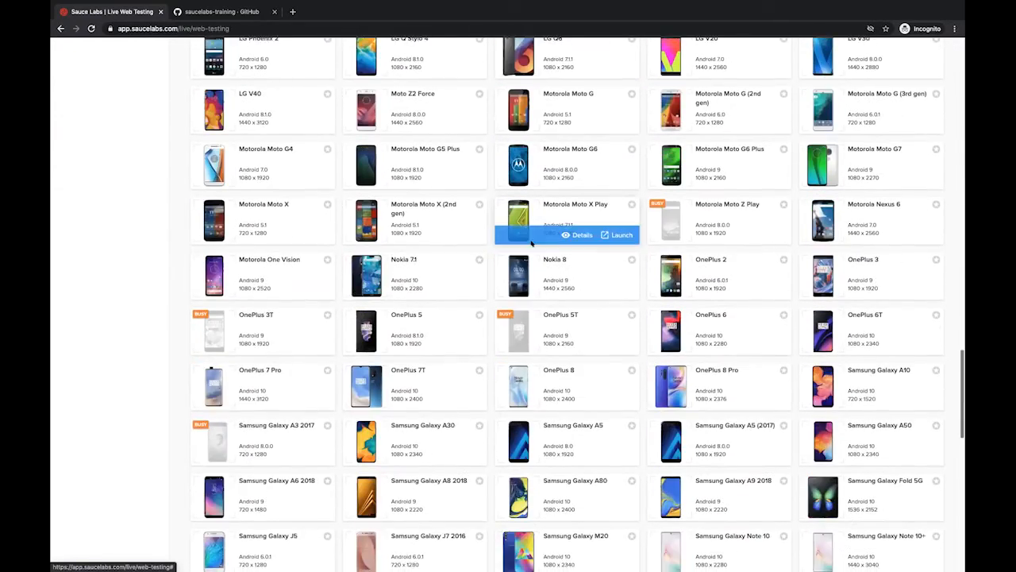
scroll("down", 3)
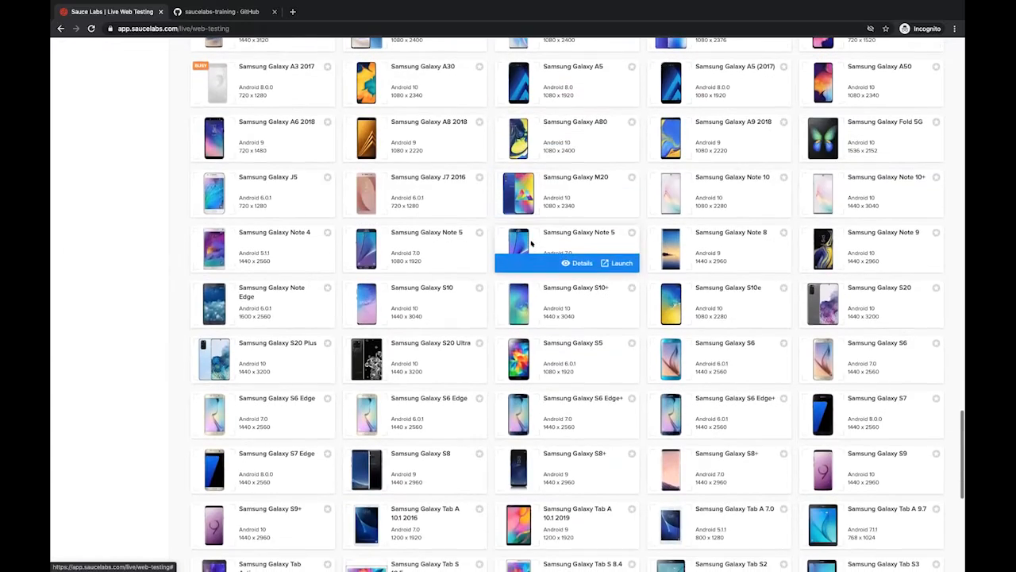
scroll("down", 3)
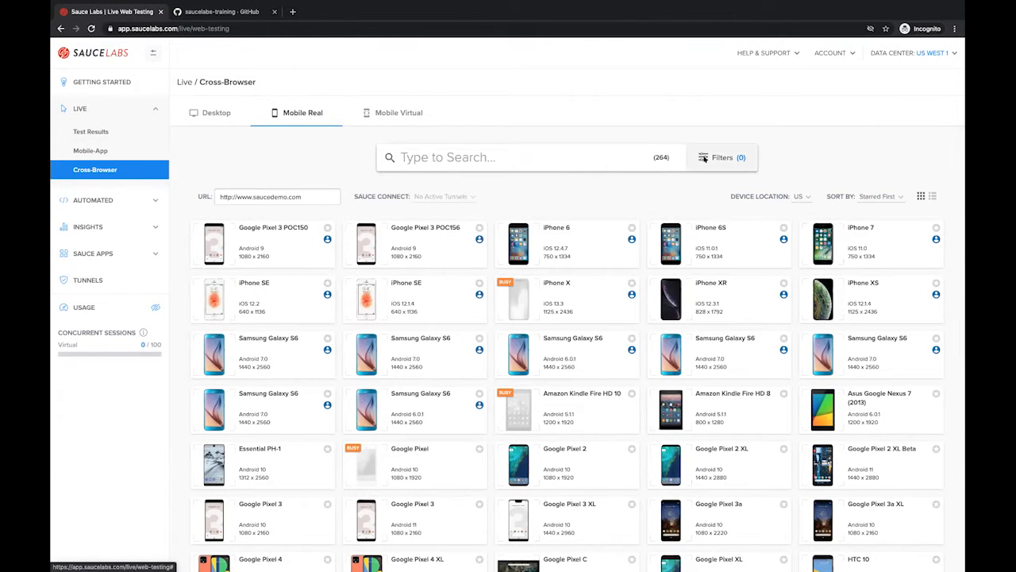
Step: Open the Filters panel for the real-device list
left_click(721, 157)
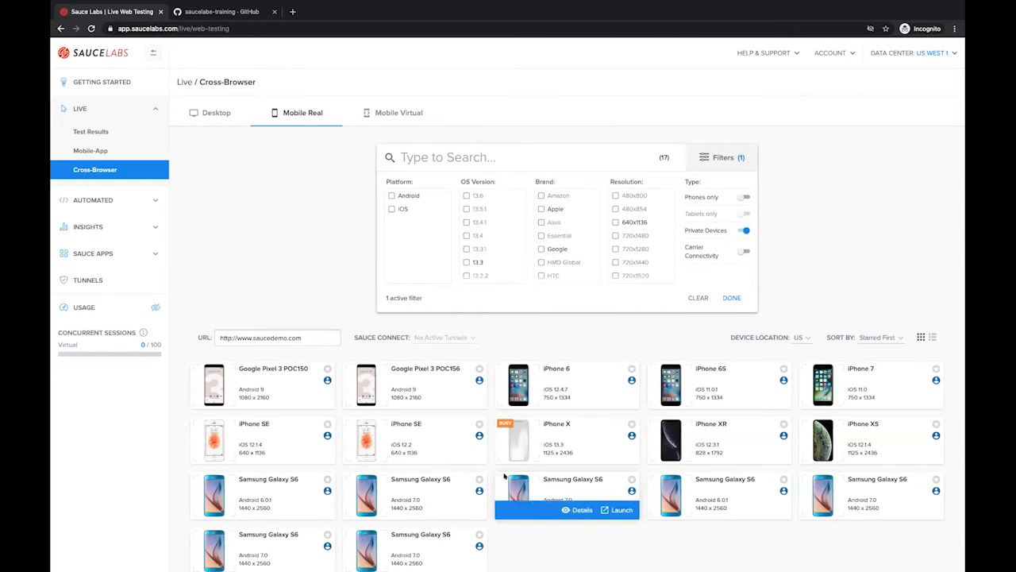
mouse_move(593, 531)
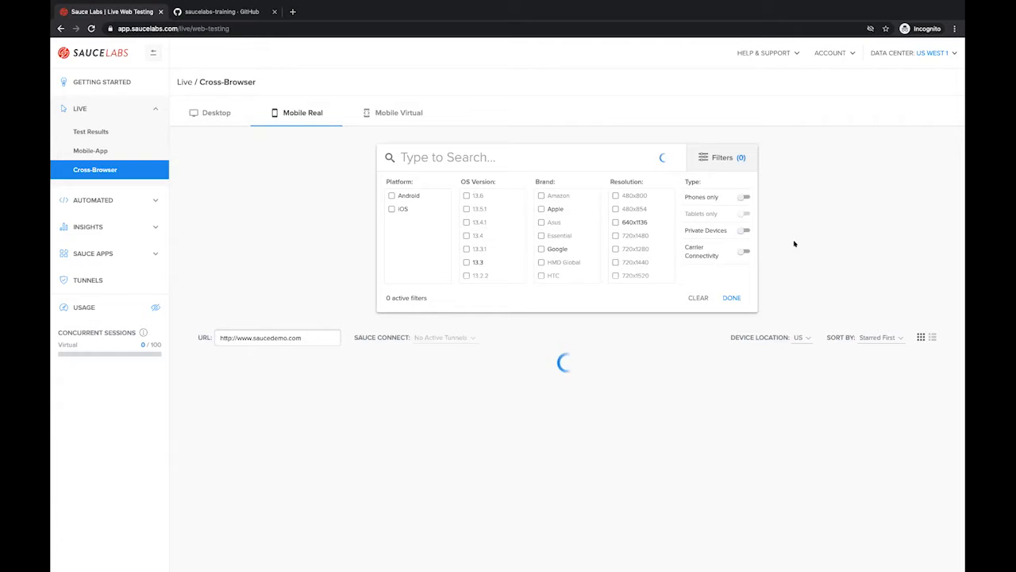
Step: Switch to Mobile Virtual and choose Samsung as the emulator manufacturer
left_click(399, 112)
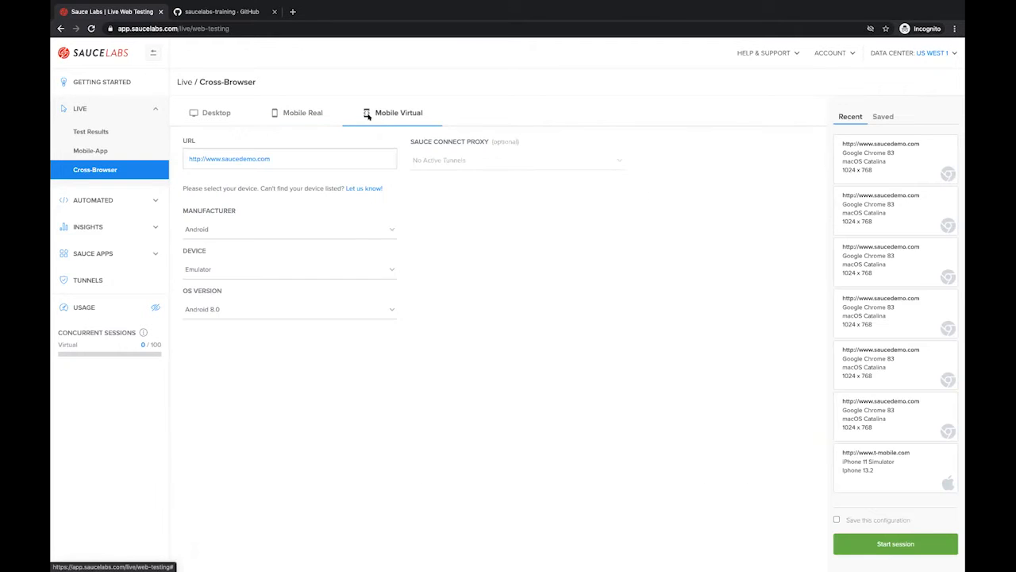
left_click(289, 229)
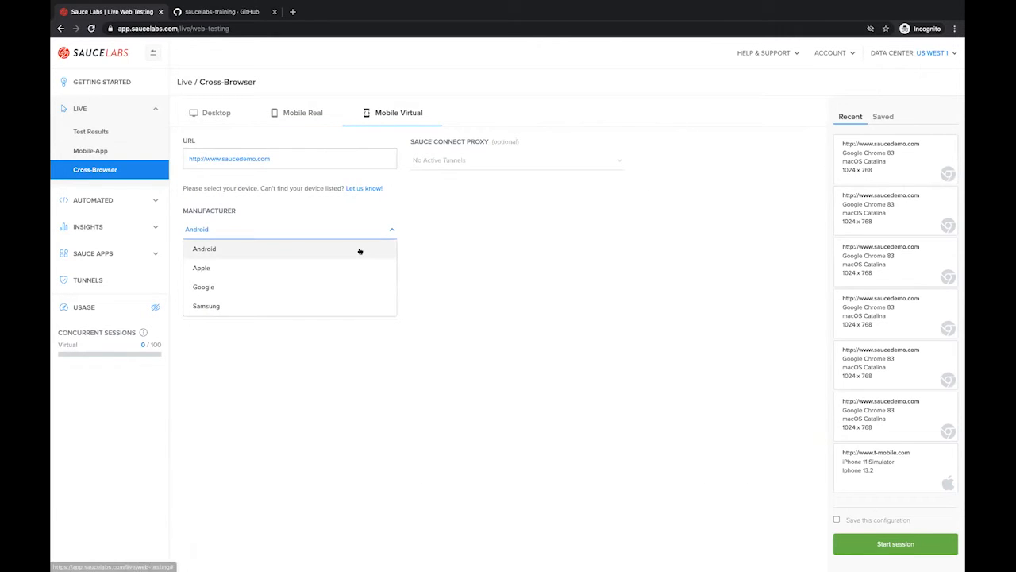
mouse_move(348, 309)
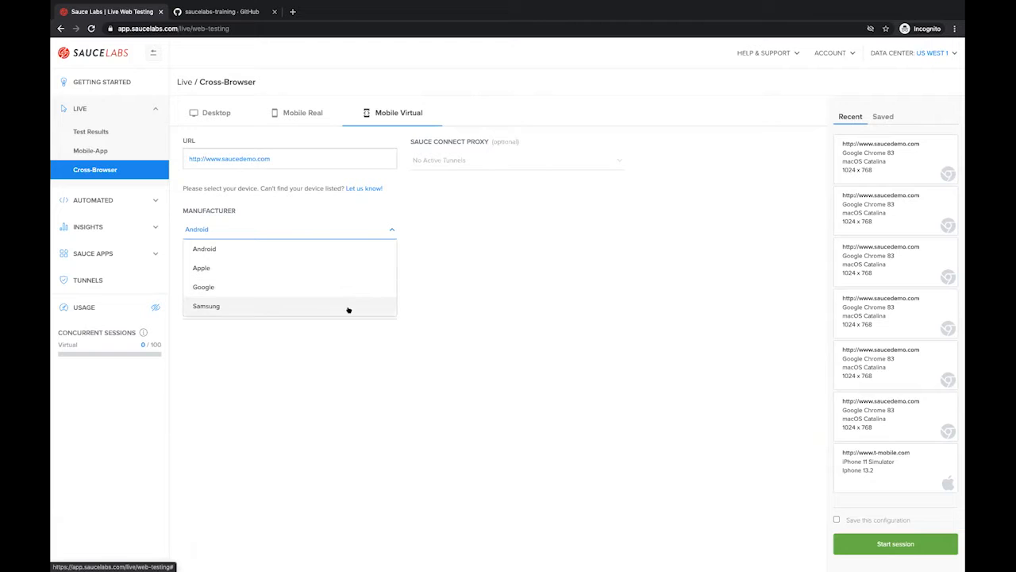
left_click(204, 249)
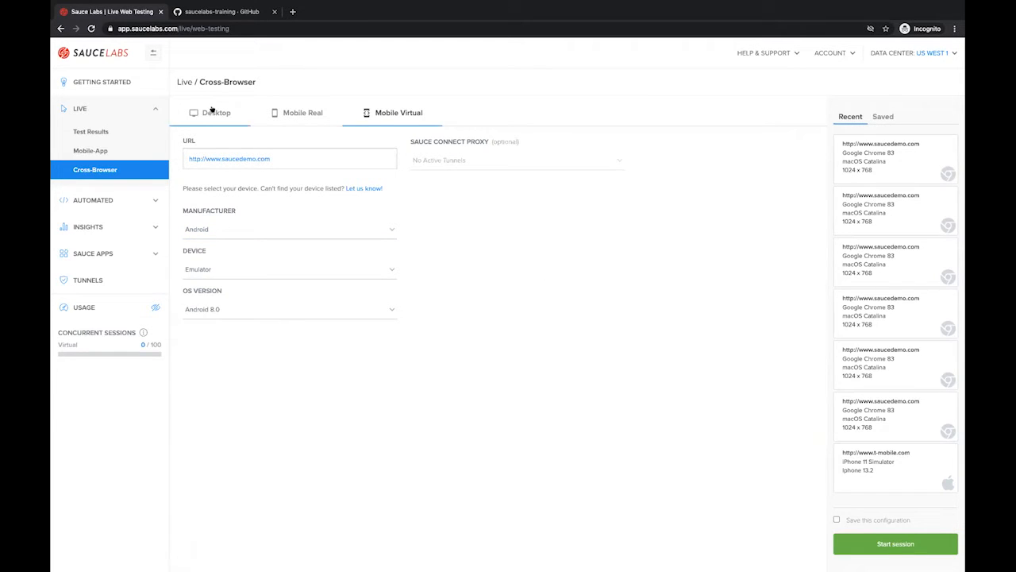
Step: Configure a desktop test on Chrome 83 with macOS Catalina at 1024x768
left_click(216, 112)
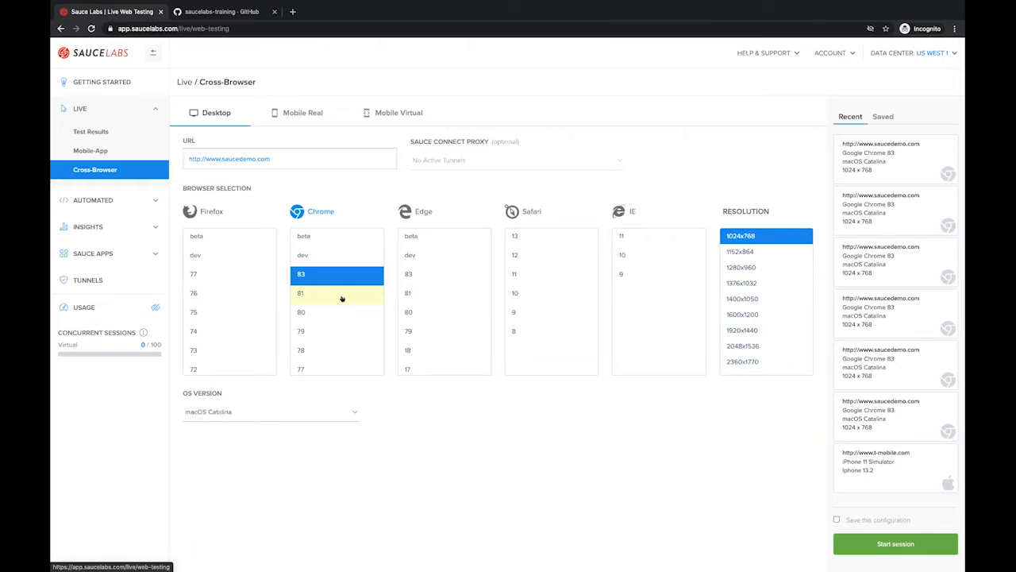
scroll("down", 3)
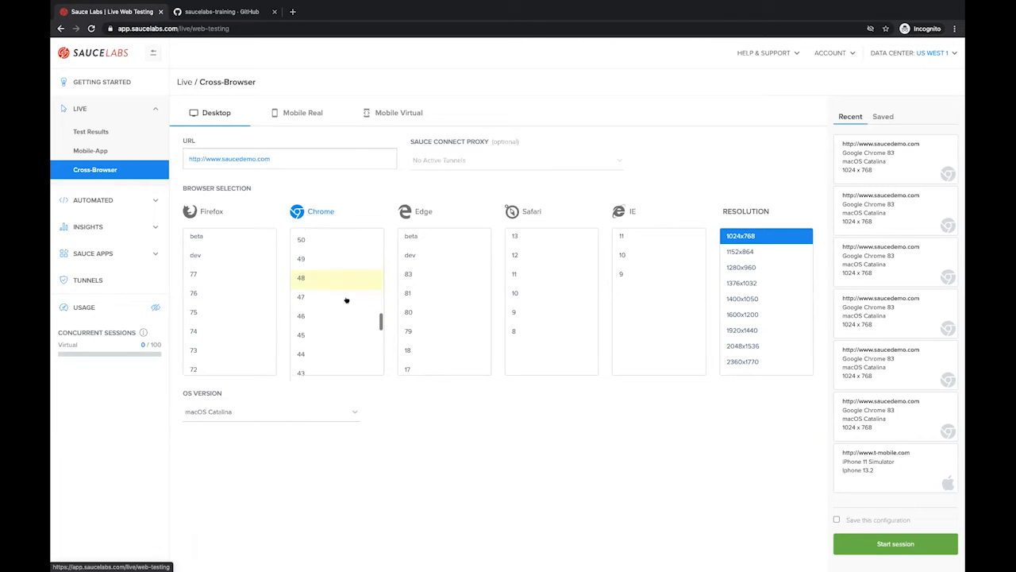
scroll("down", 3)
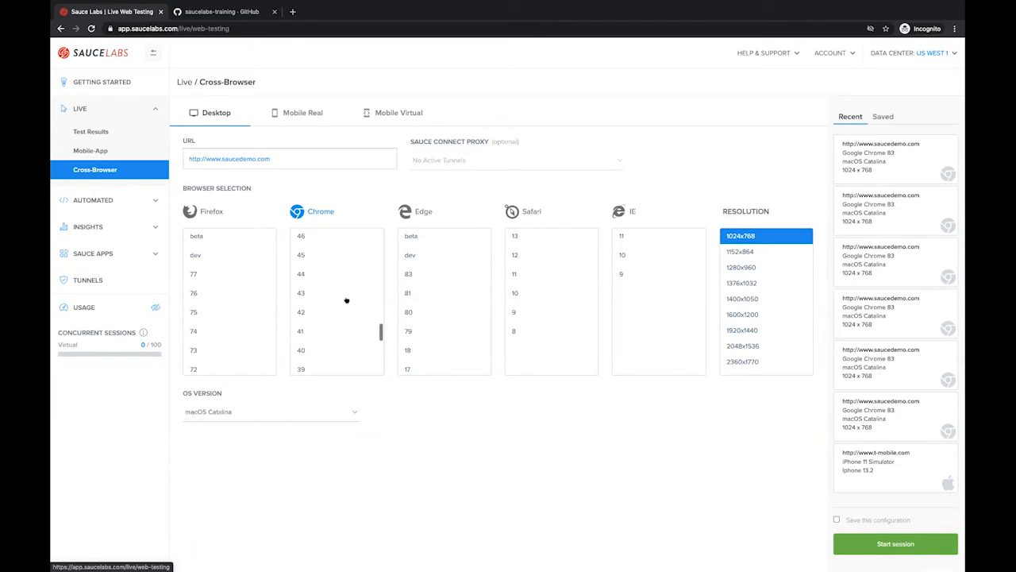
left_click(301, 274)
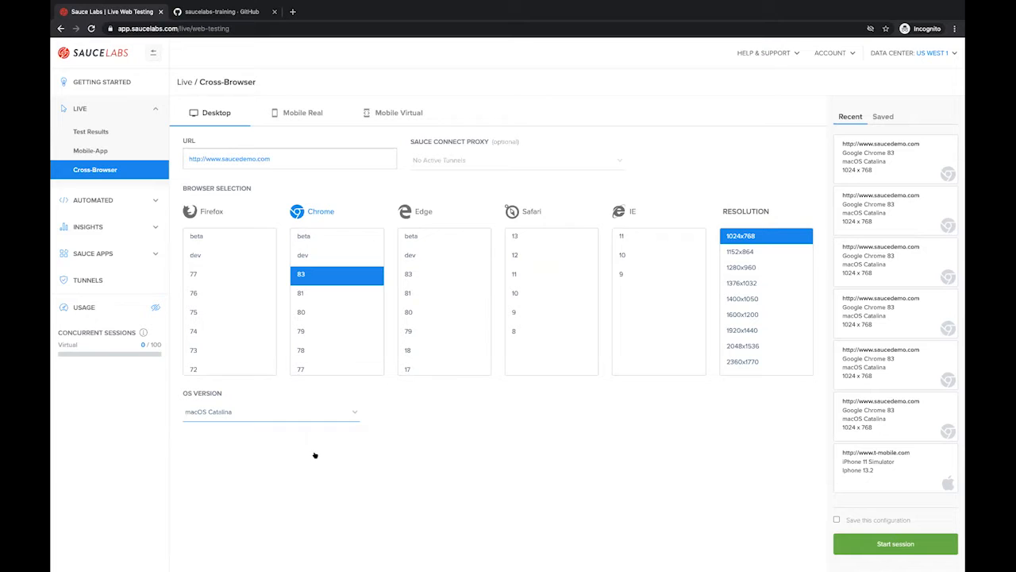
left_click(270, 411)
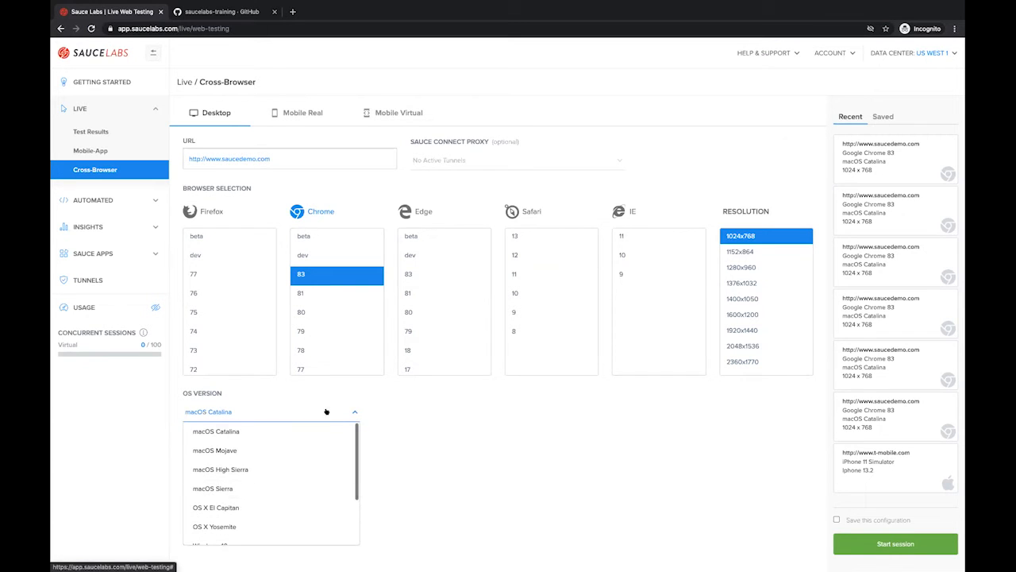
left_click(270, 411)
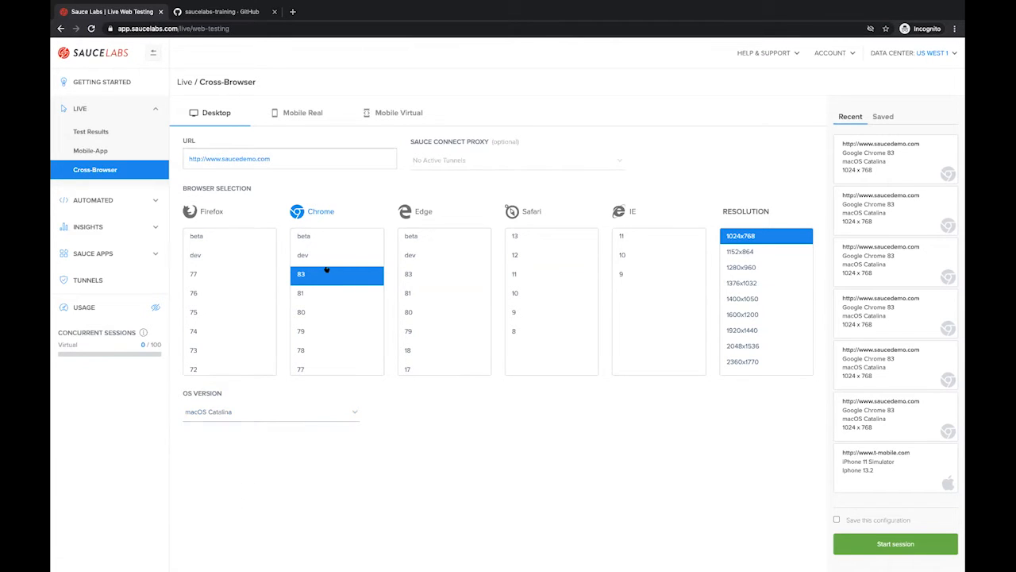
left_click(894, 543)
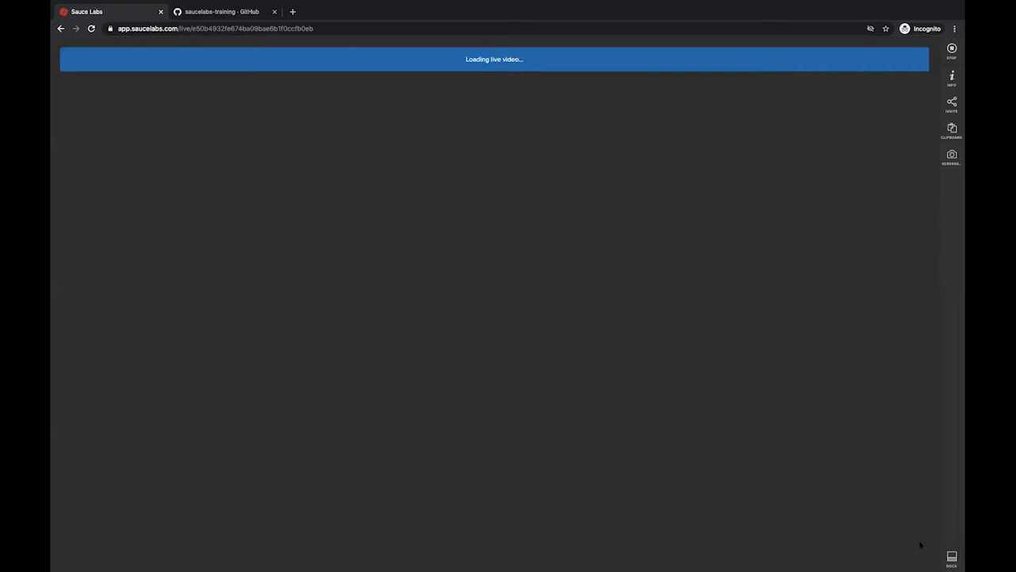
mouse_move(884, 167)
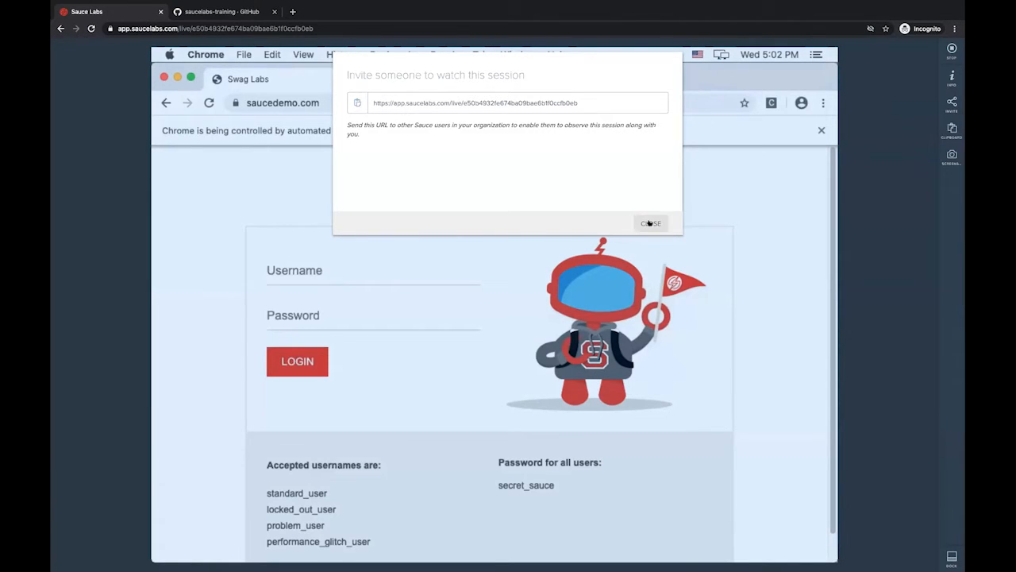
Step: Dismiss the session-invite link dialog over the Swag Labs login page
left_click(651, 223)
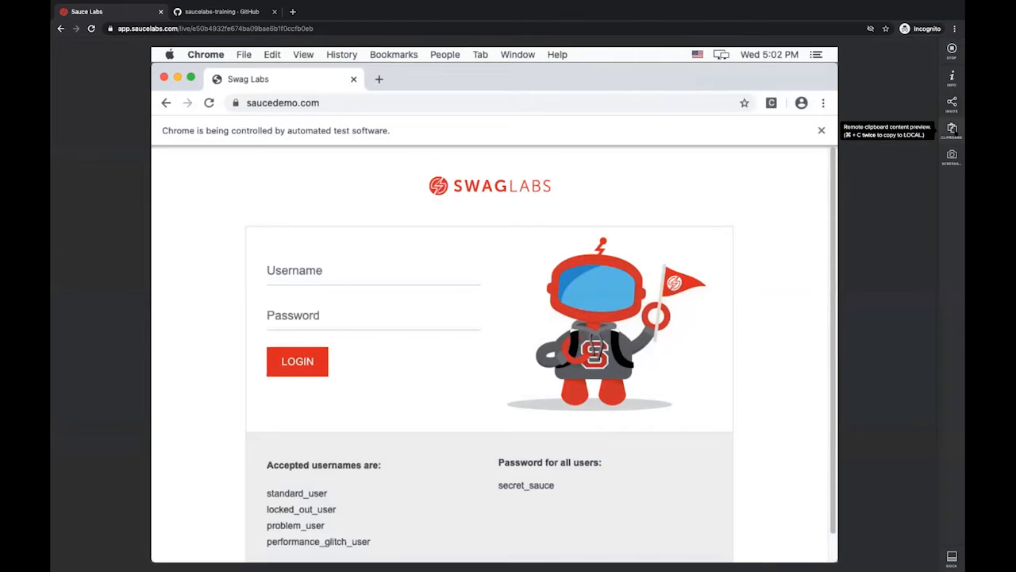
Step: Send 'password' to the remote clipboard, then copy it back to the local clipboard
left_click(951, 129)
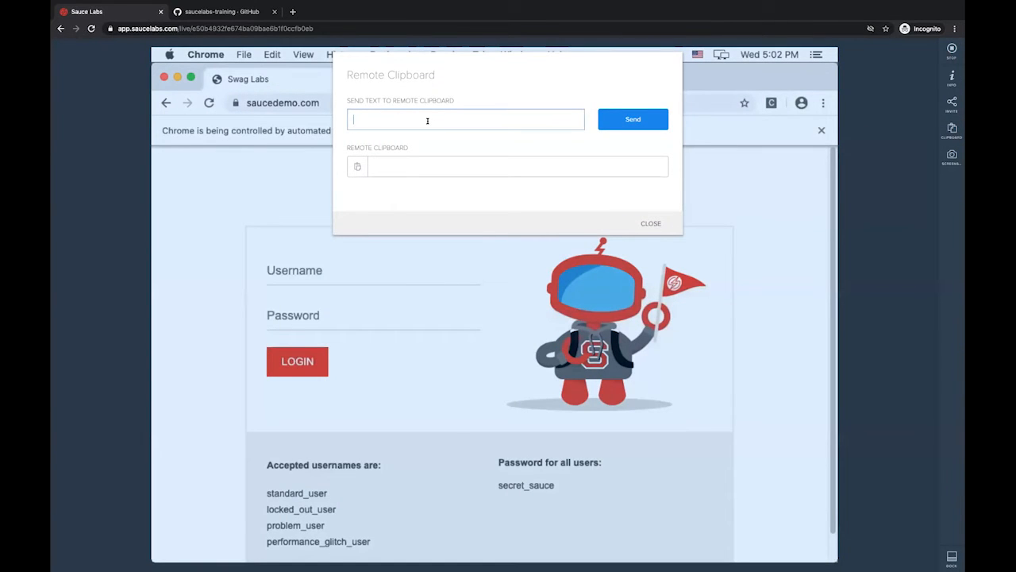
type("password")
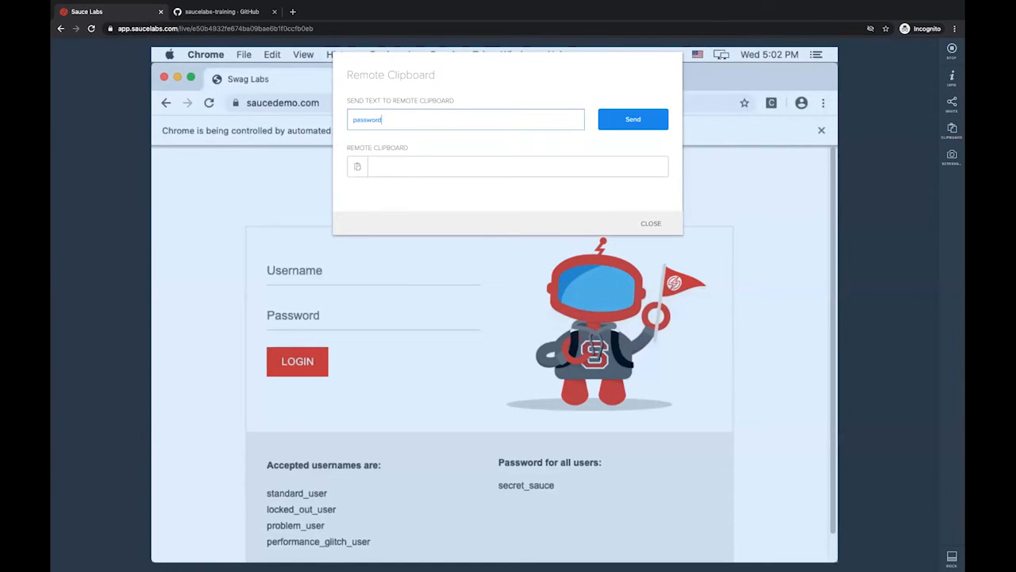
left_click(632, 118)
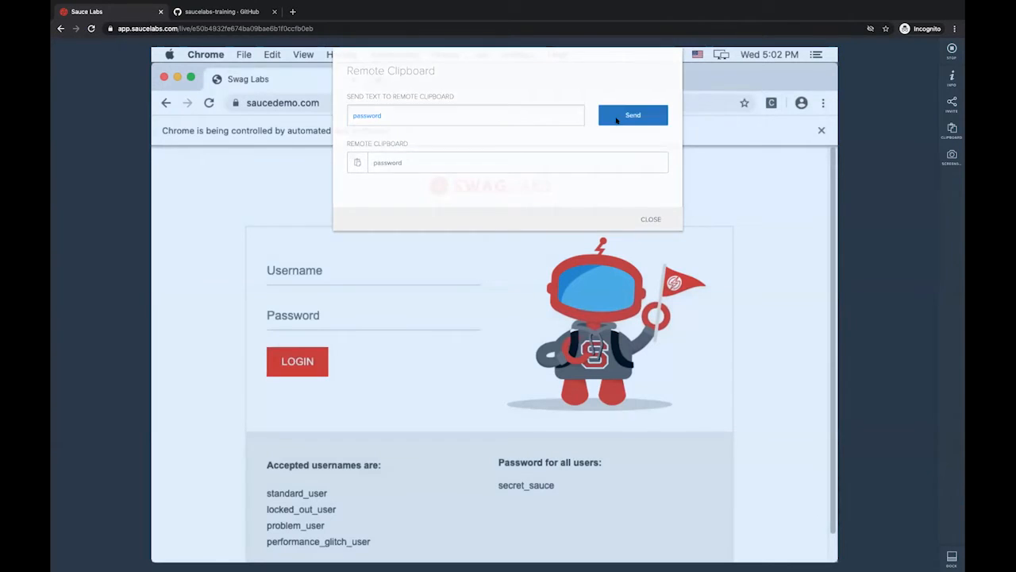
left_click(650, 218)
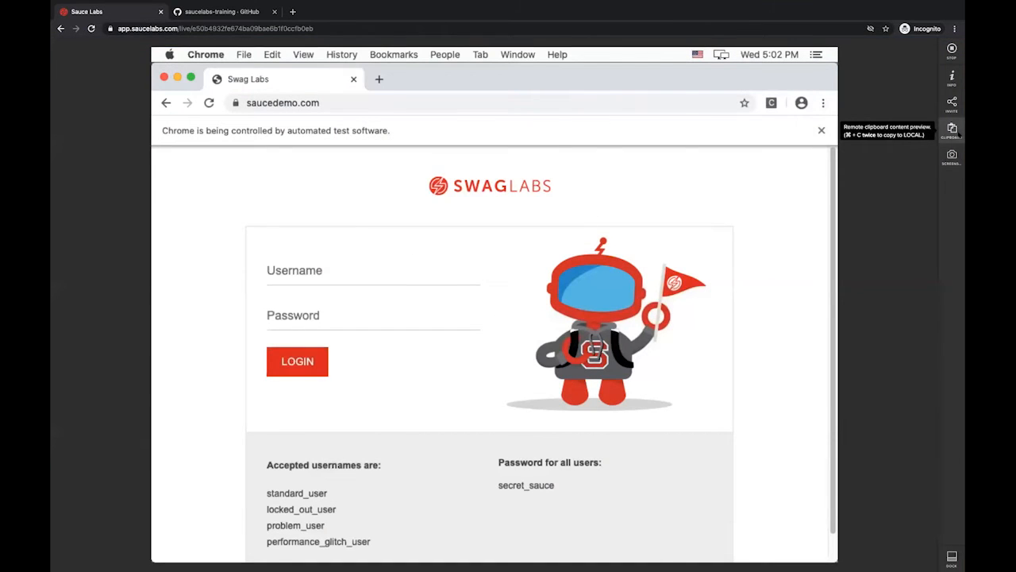
left_click(951, 131)
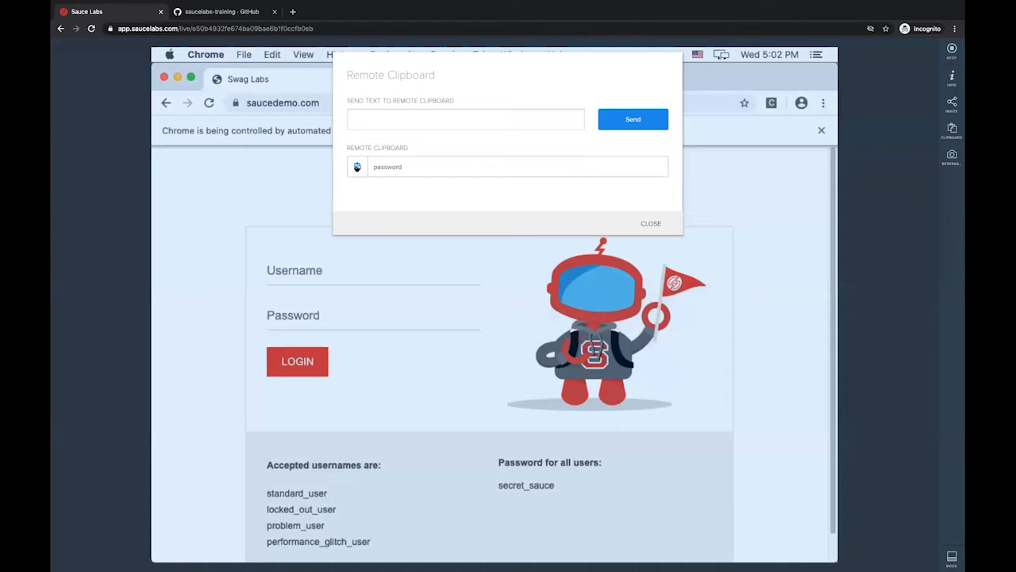
left_click(357, 166)
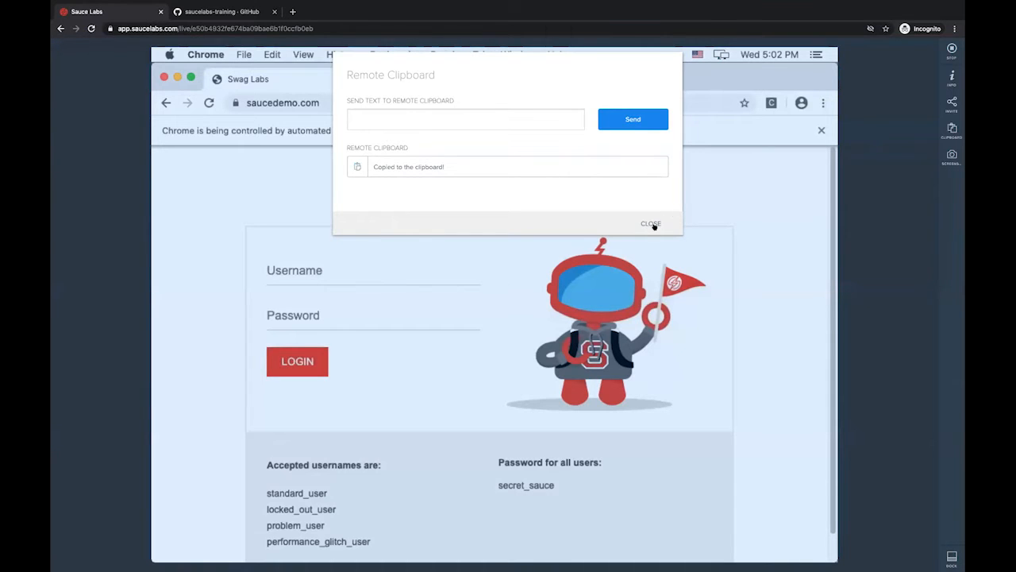
left_click(651, 223)
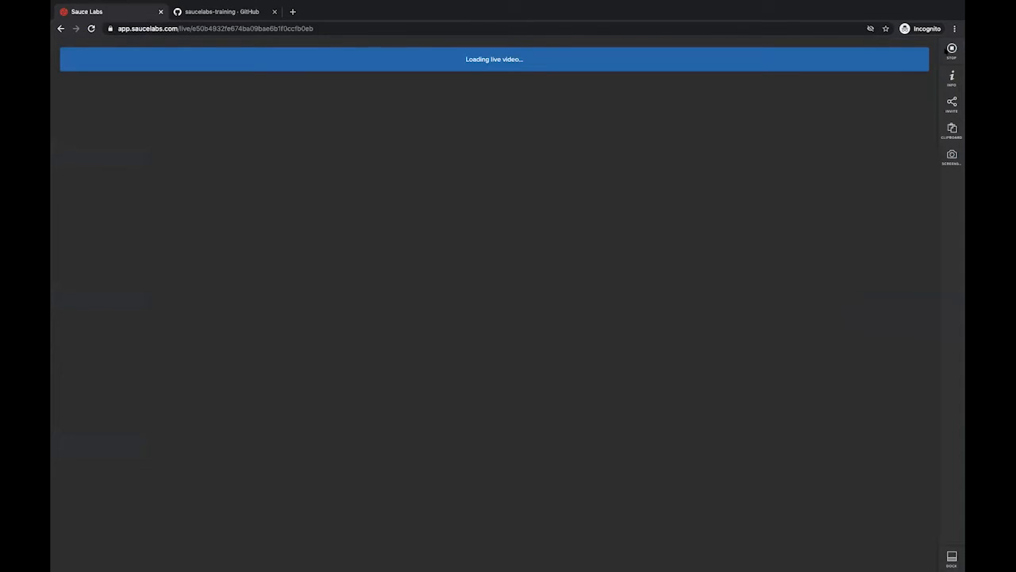
mouse_move(951, 48)
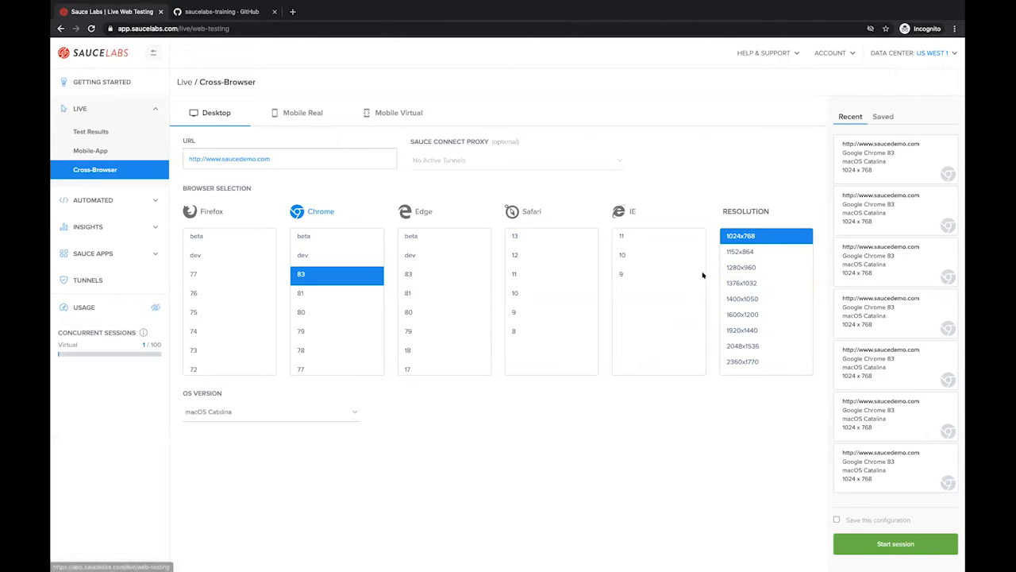
Step: Open Live Test Results showing the in-progress saucedemo.com session
left_click(91, 131)
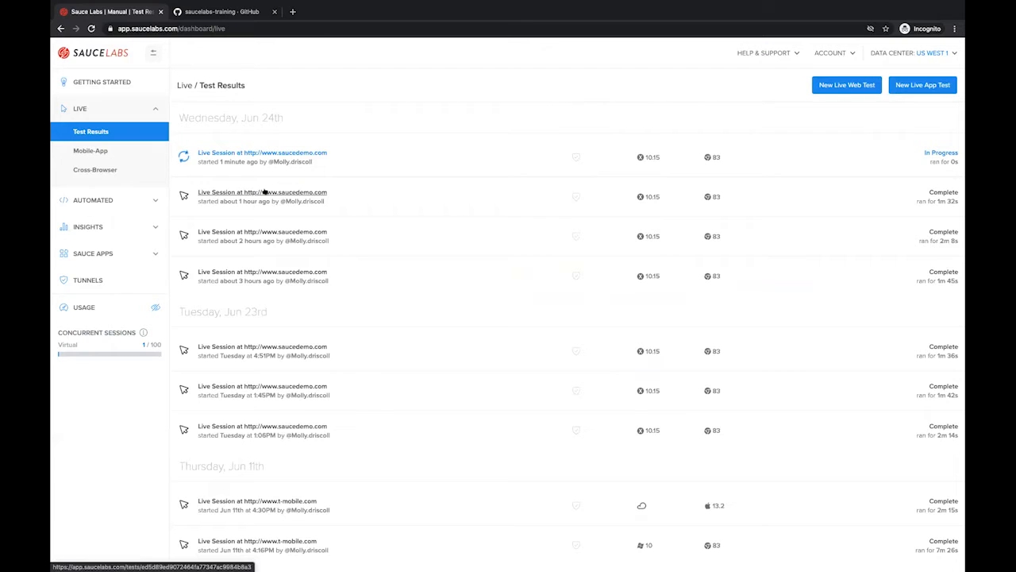
Step: Open the hour-old saucedemo session and jump its recording to the screenshot command
left_click(262, 196)
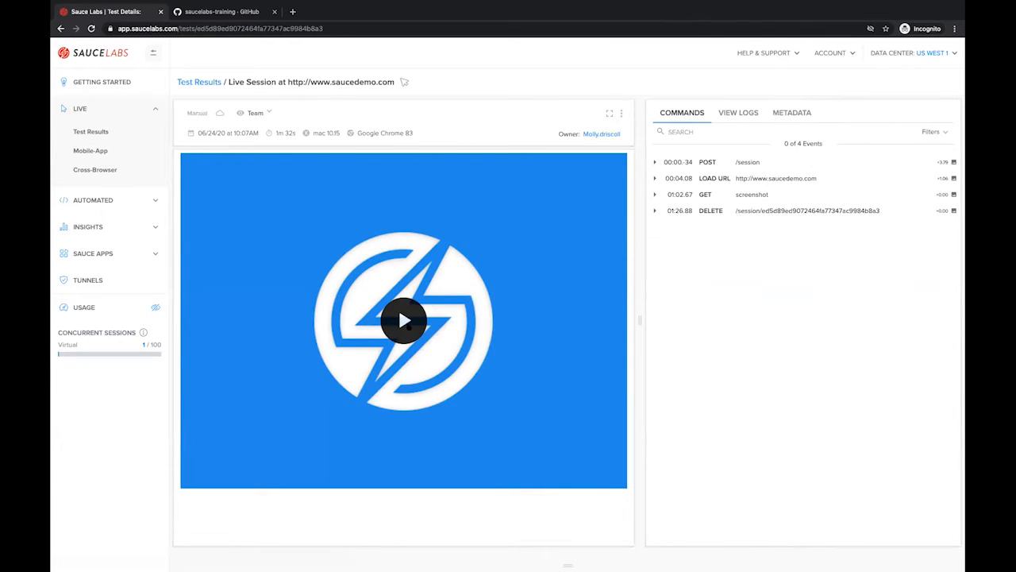
left_click(403, 320)
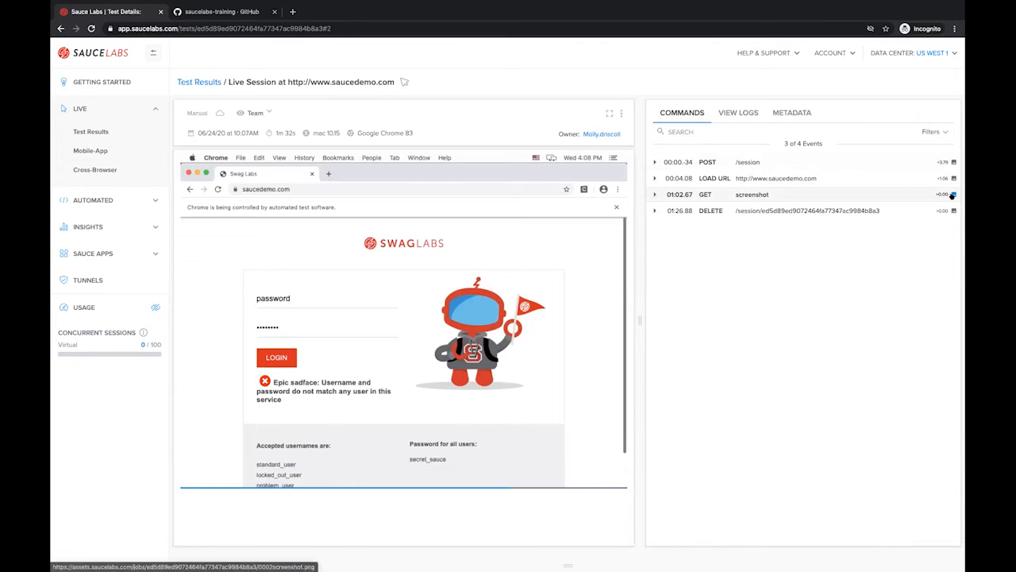
mouse_move(952, 194)
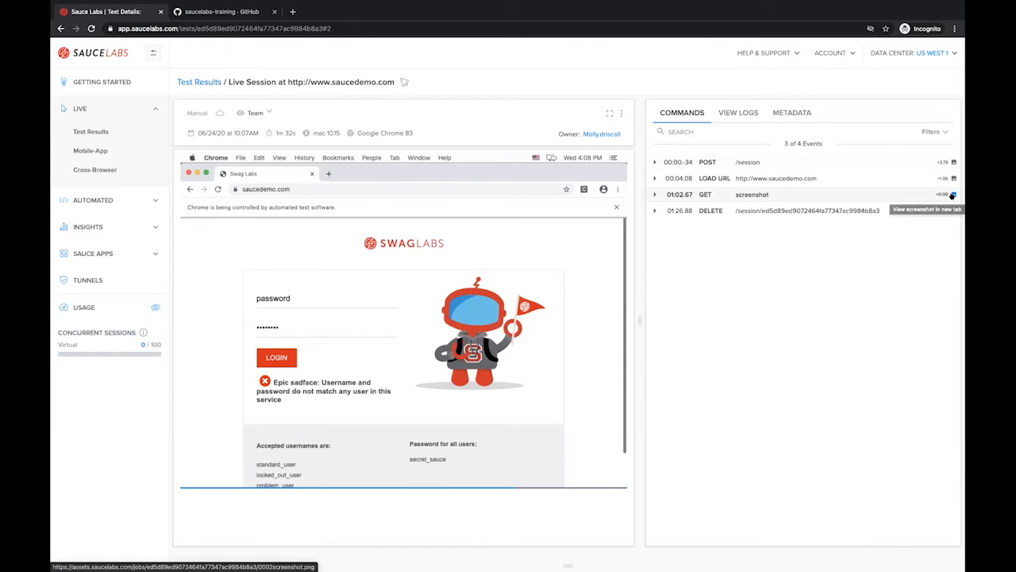
left_click(926, 209)
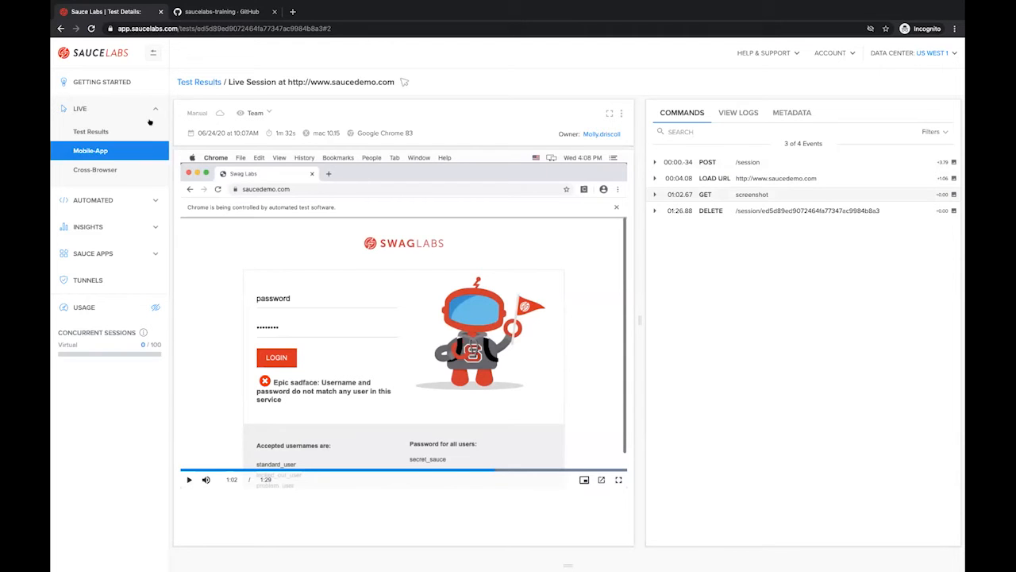
left_click(79, 108)
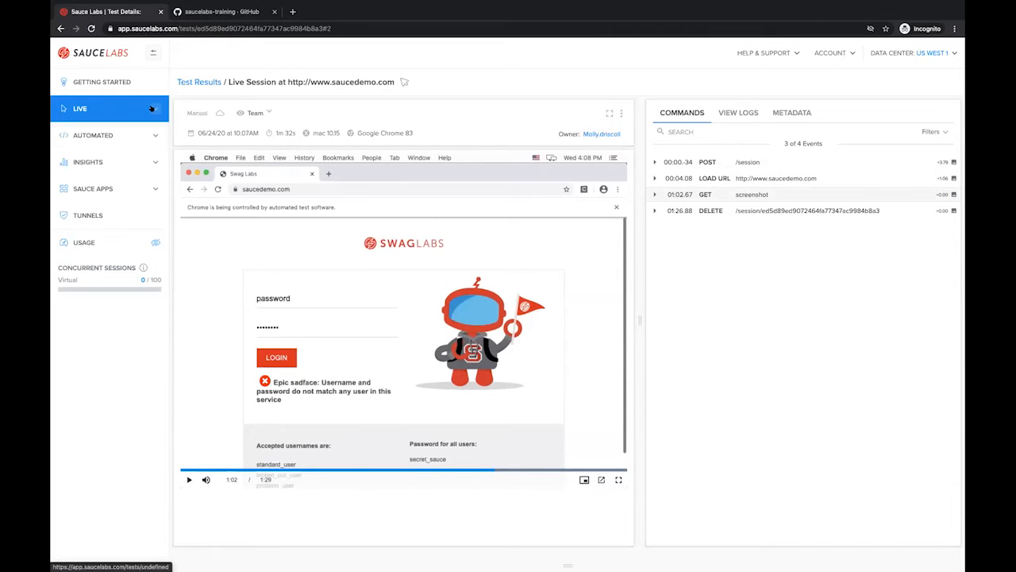
Step: Browse Automated Builds and open build Jenkins-1.3861 with 36 passed tests
left_click(93, 135)
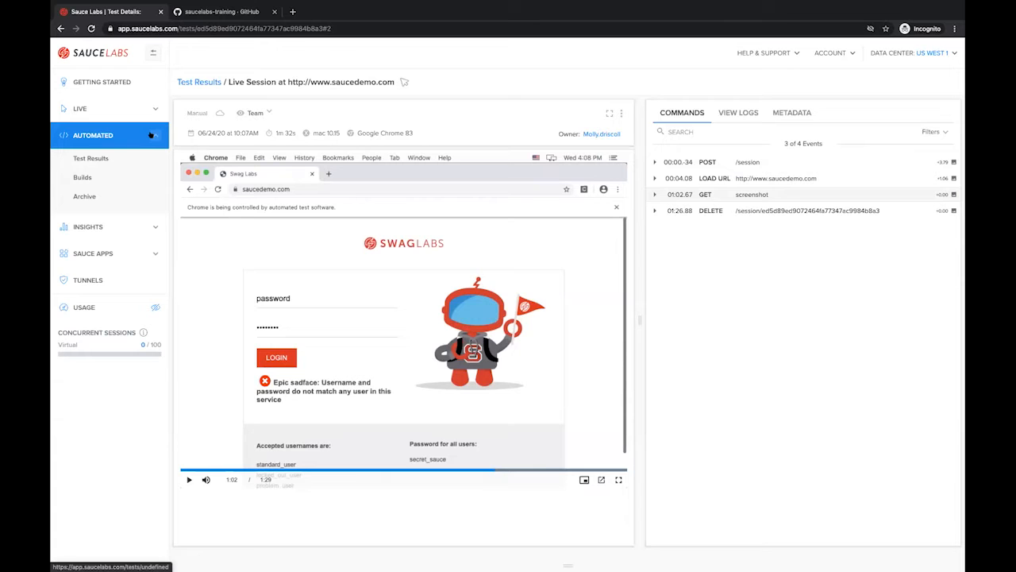
left_click(90, 158)
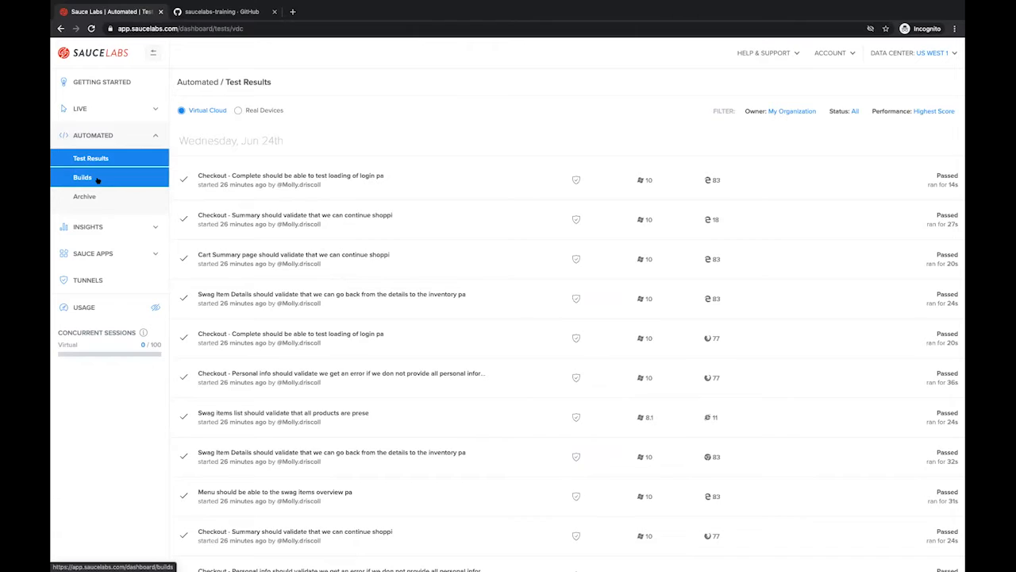
left_click(82, 177)
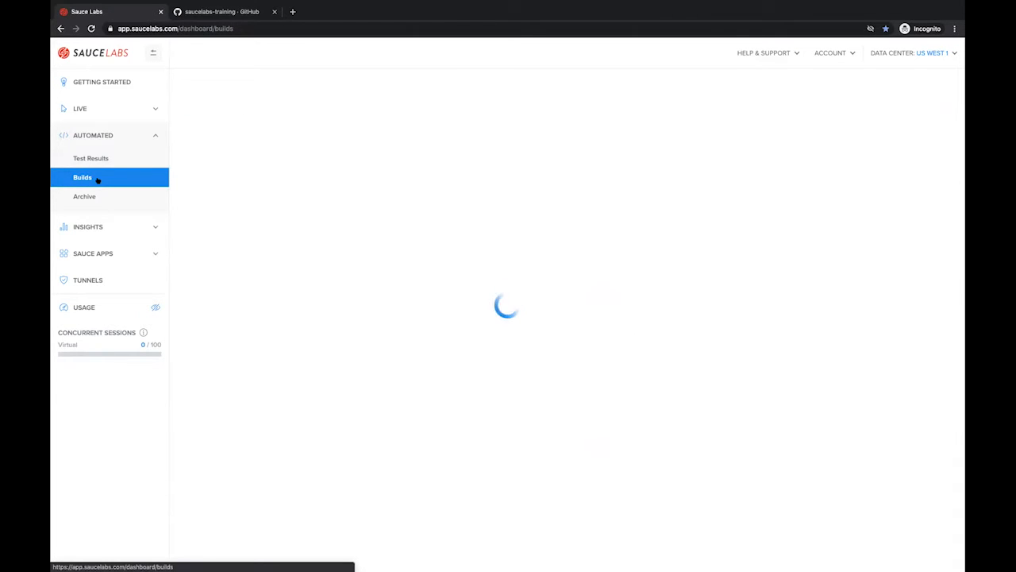
left_click(82, 177)
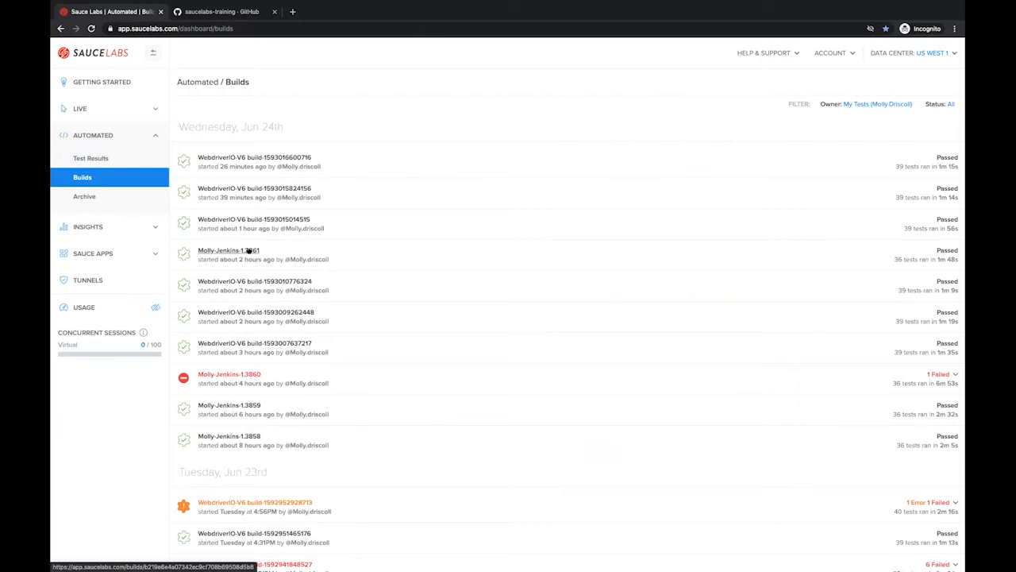
left_click(229, 250)
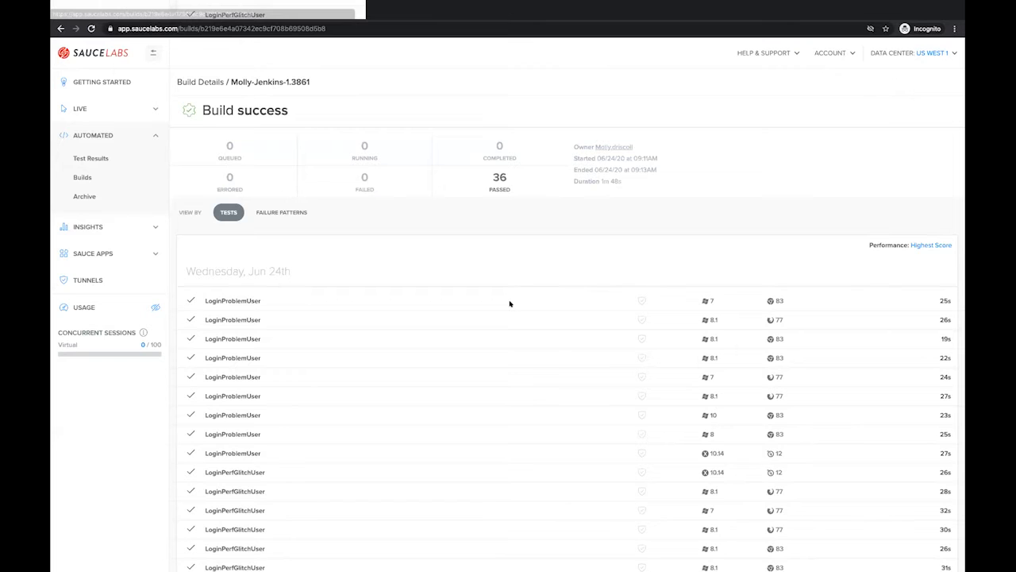
left_click(90, 158)
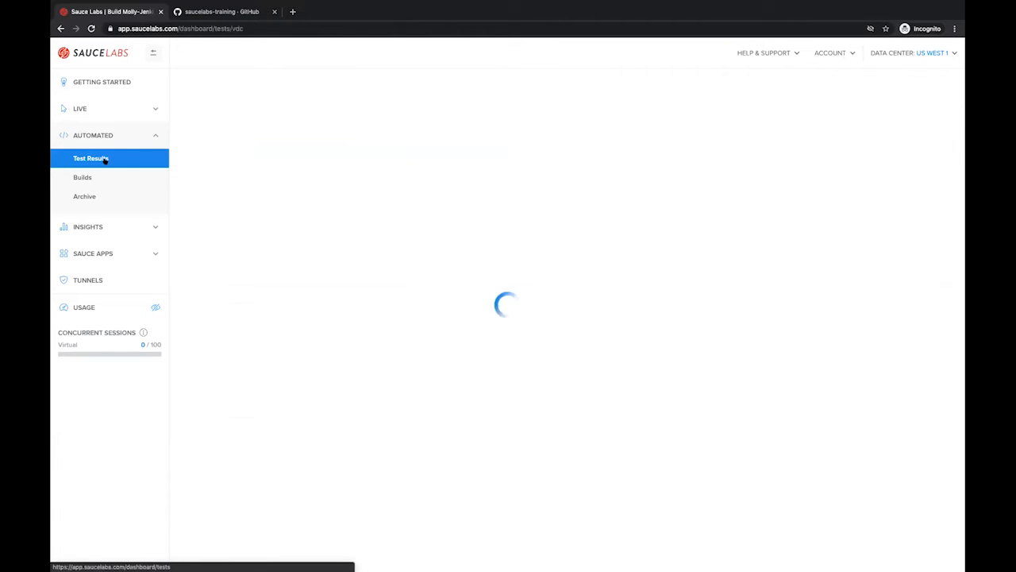
Step: Open Automated Test Results to see the recent Virtual Cloud checkout, cart and swag item tests
left_click(90, 158)
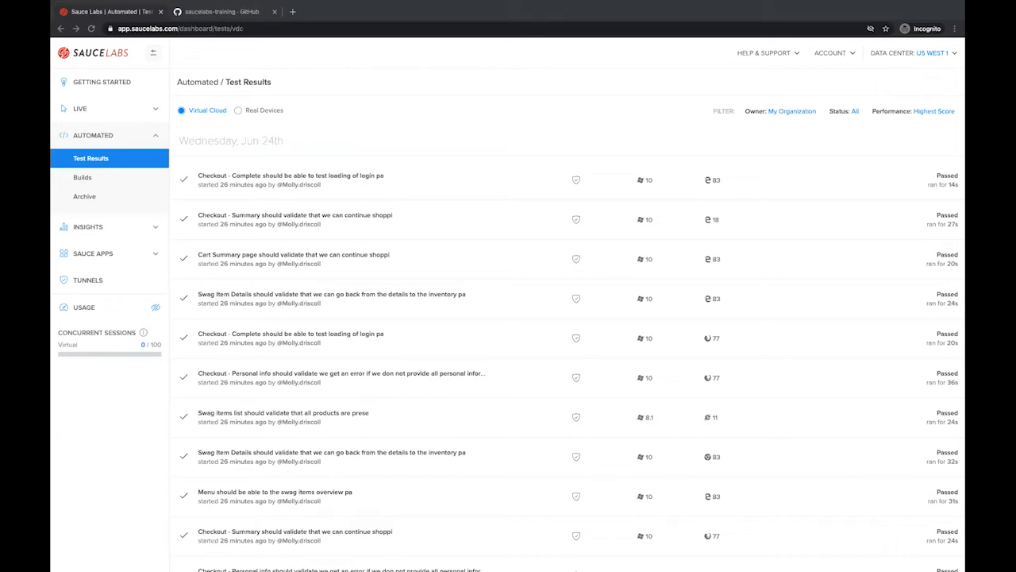
mouse_move(376, 182)
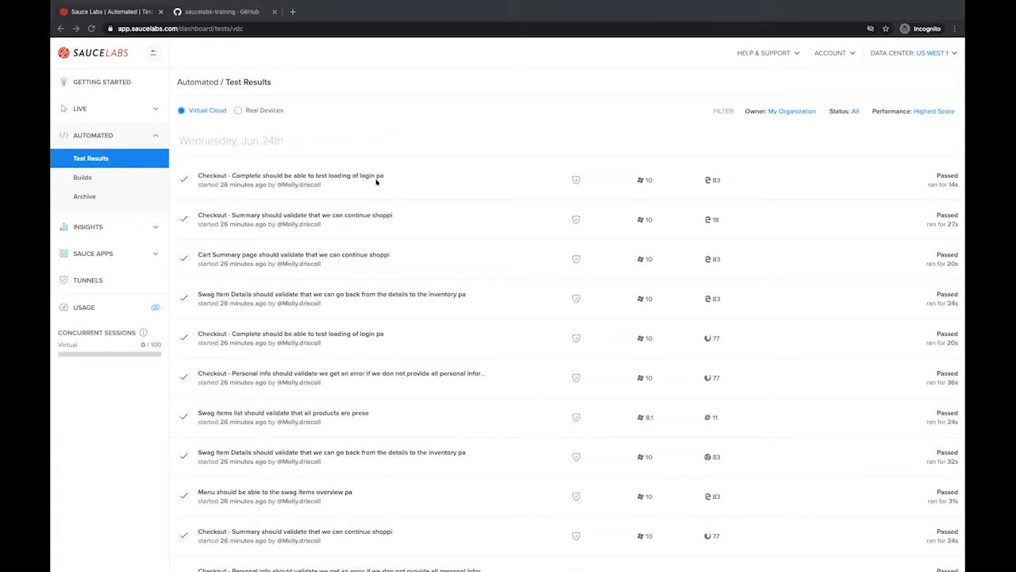
mouse_move(567, 181)
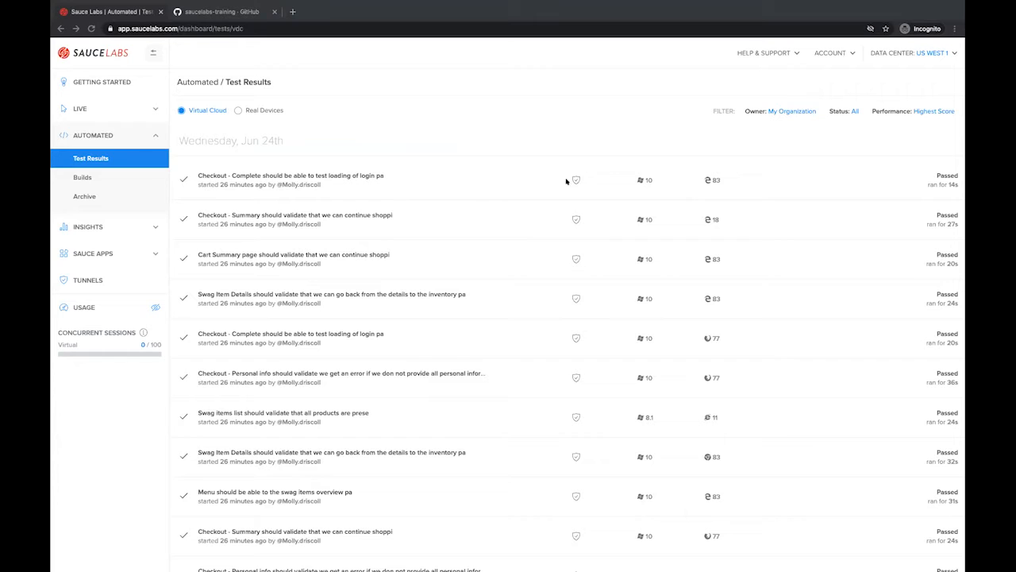
mouse_move(576, 179)
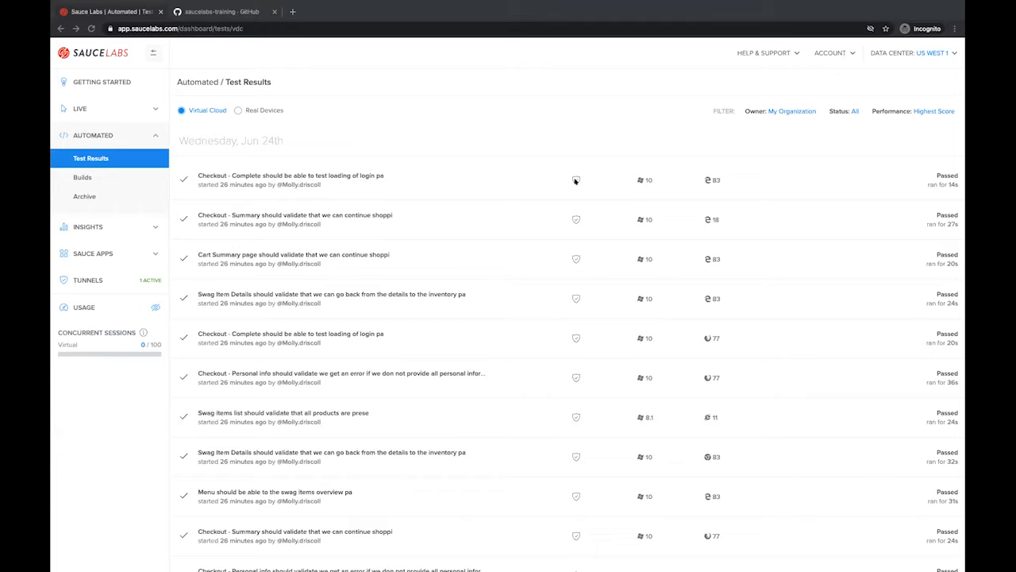
mouse_move(651, 181)
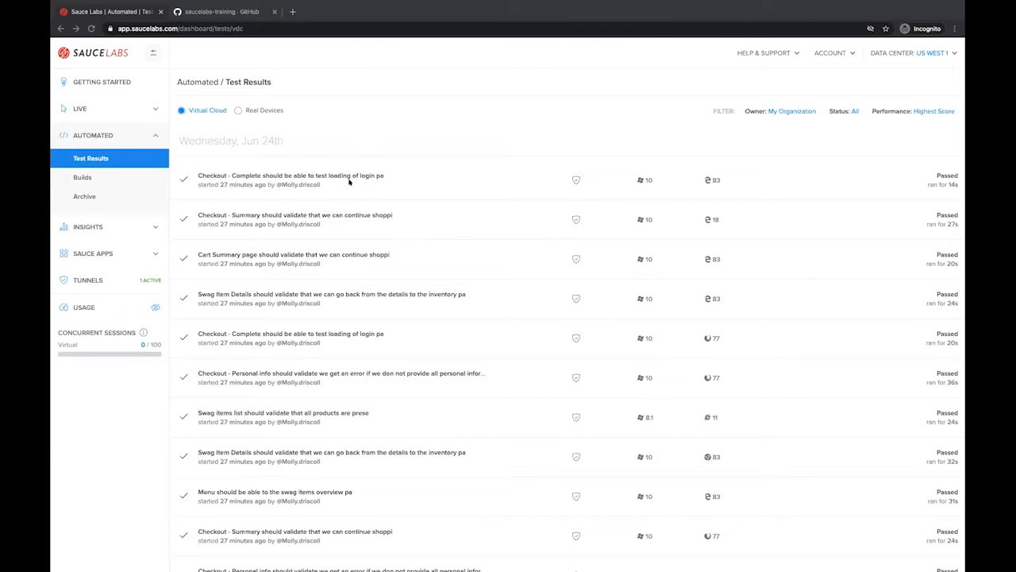
mouse_move(334, 182)
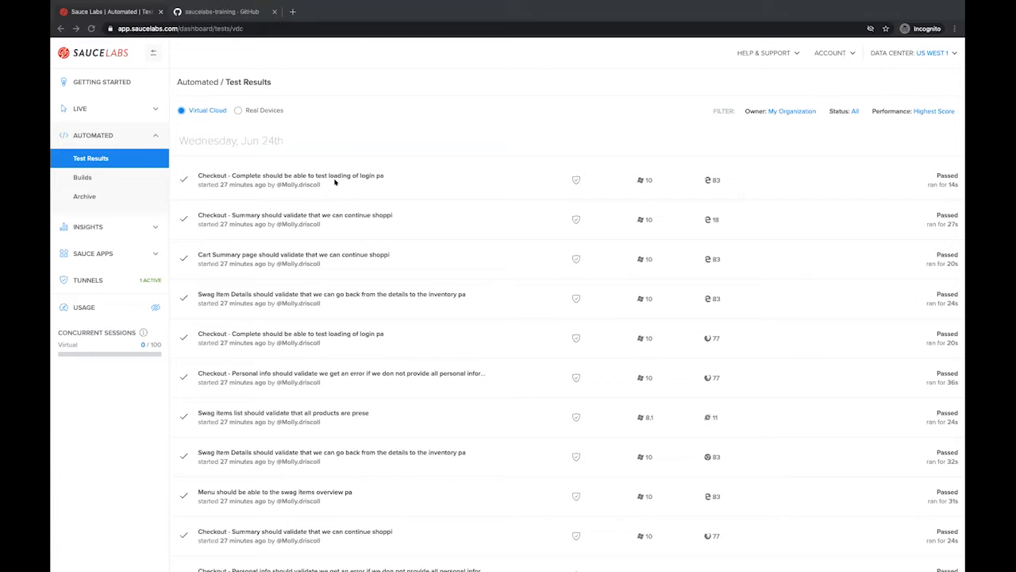
mouse_move(116, 288)
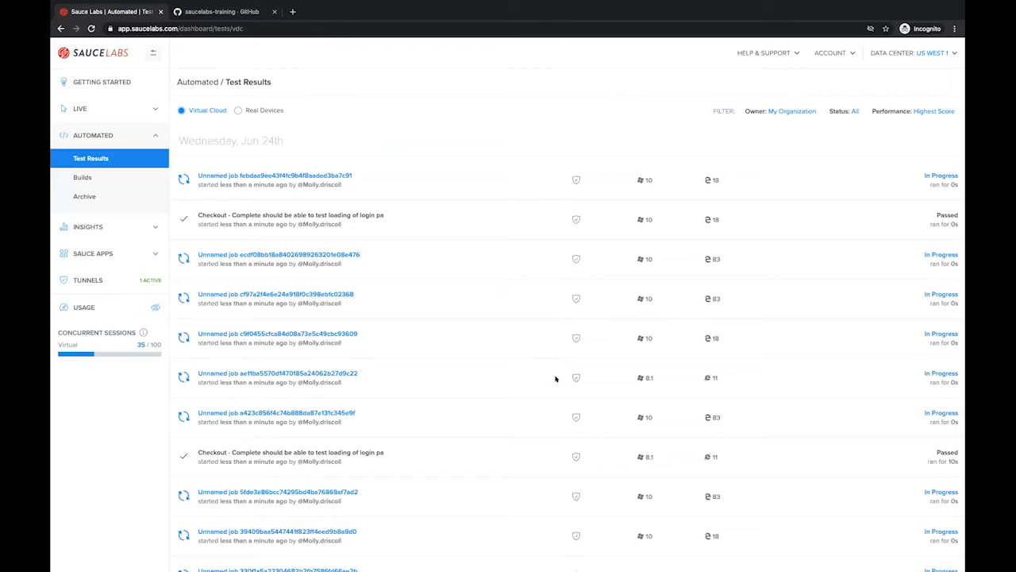
scroll("down", 3)
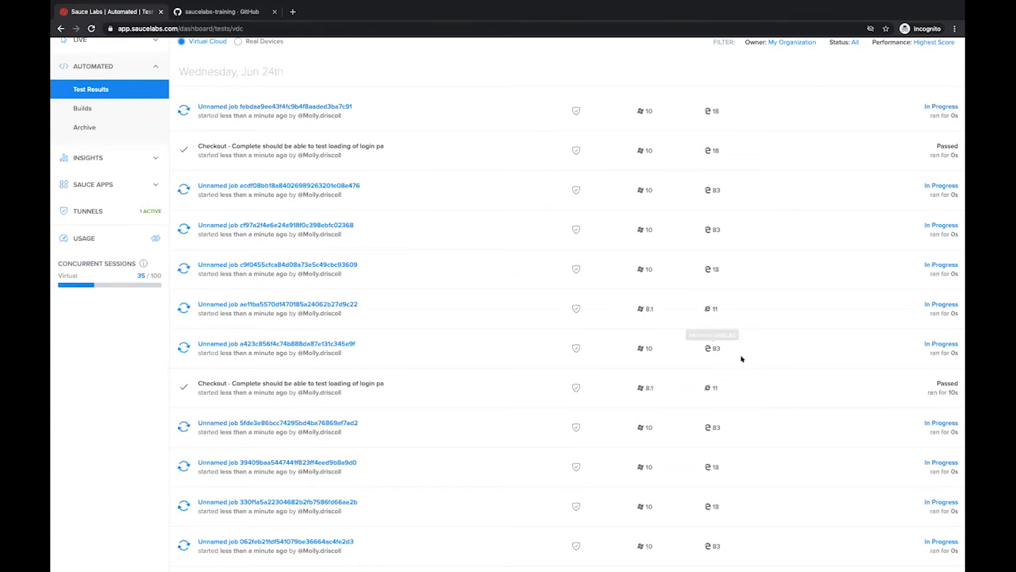
scroll("down", 3)
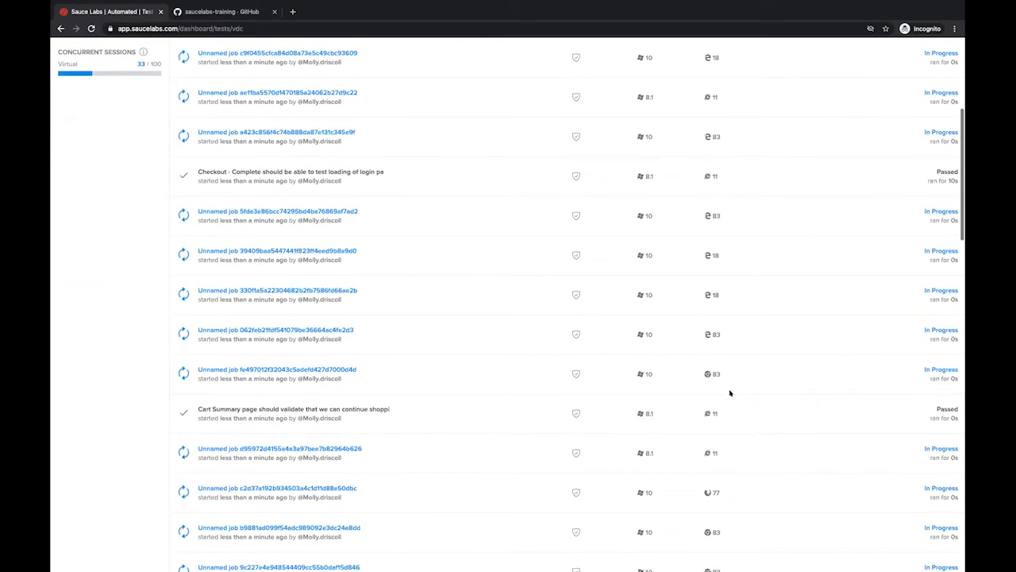
scroll("down", 3)
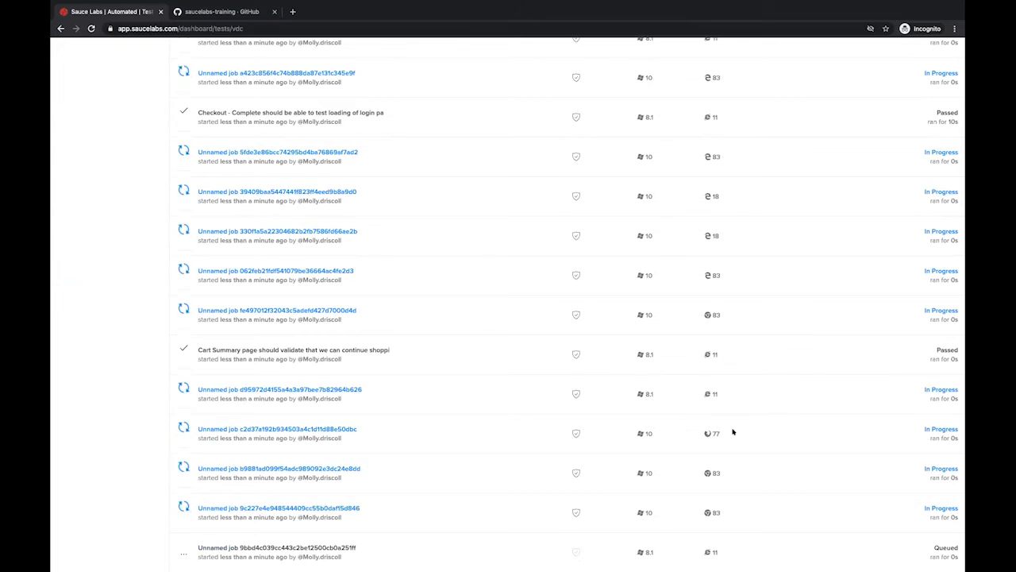
scroll("down", 3)
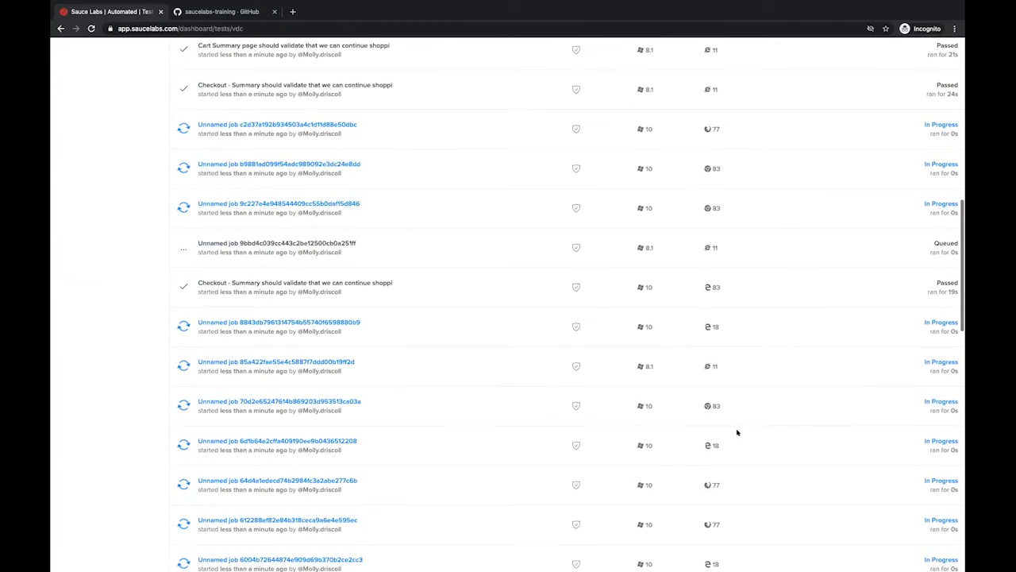
scroll("down", 3)
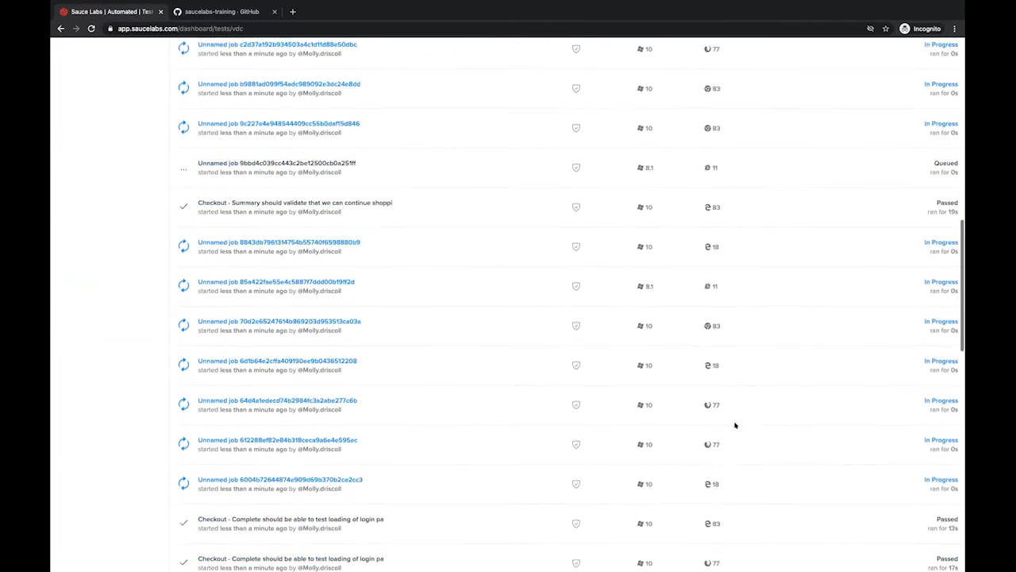
scroll("down", 3)
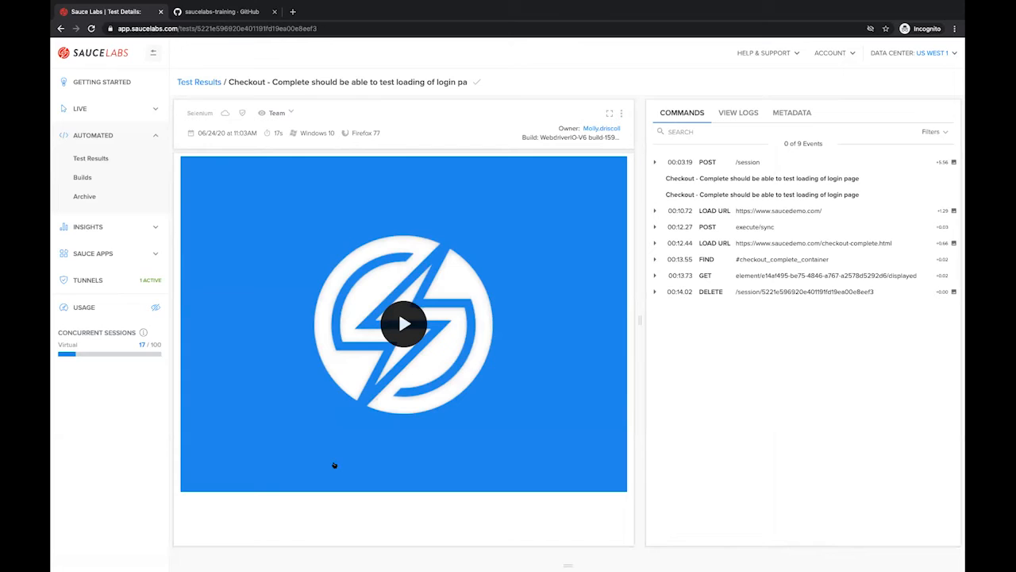
mouse_move(228, 82)
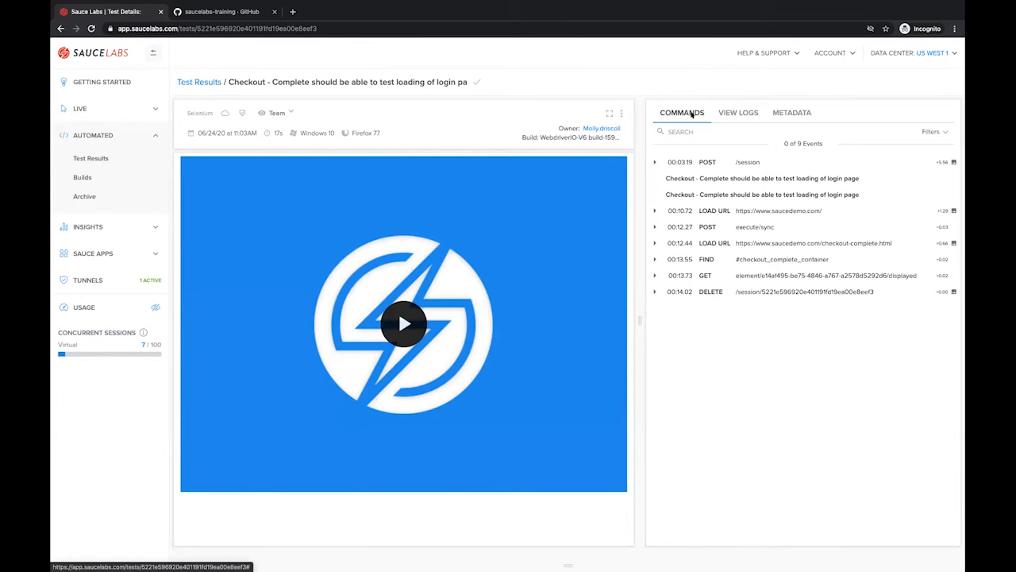
Step: Open a passed Checkout - Complete test and review its log JSON and metadata
right_click(738, 112)
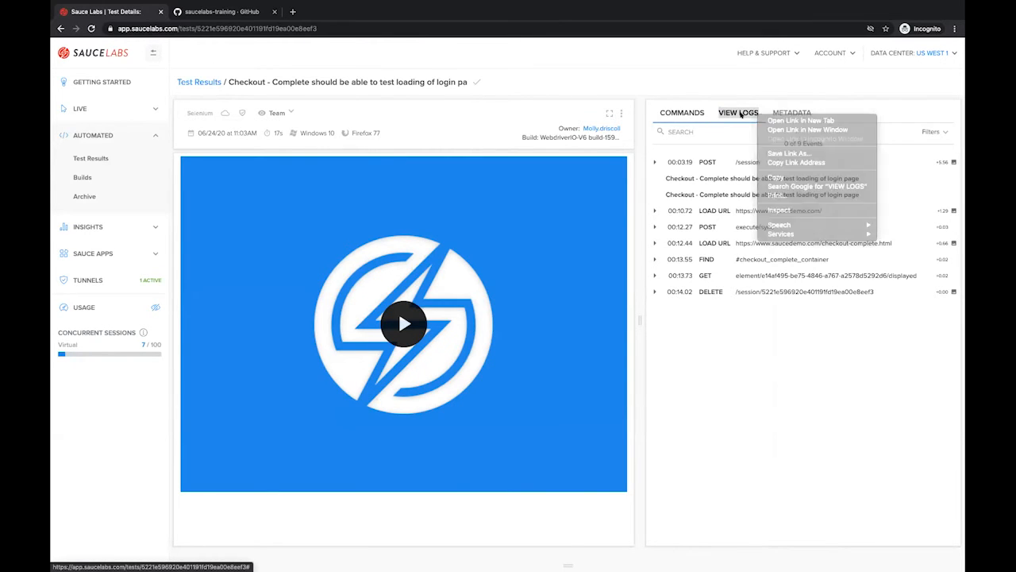
left_click(737, 112)
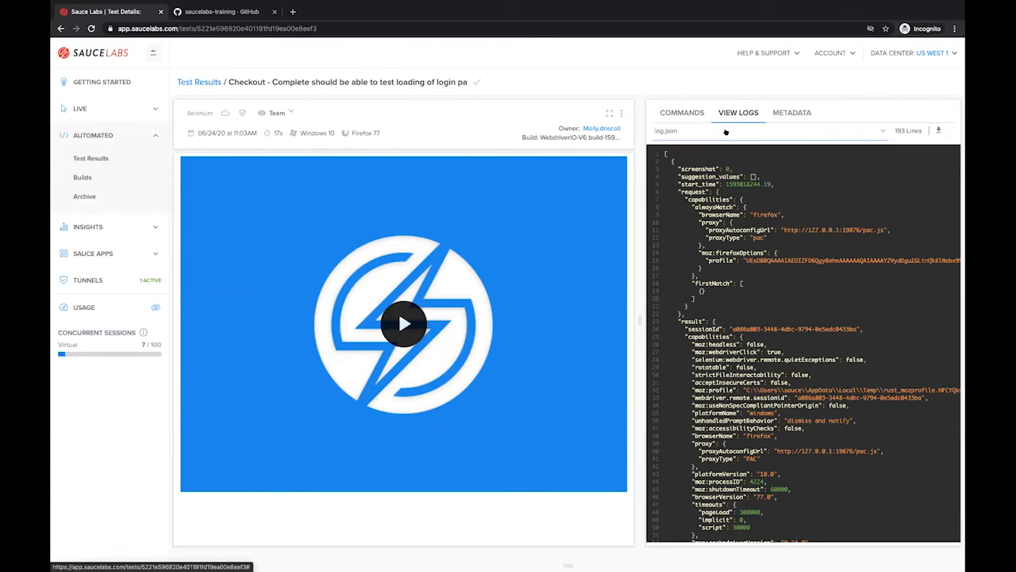
left_click(770, 130)
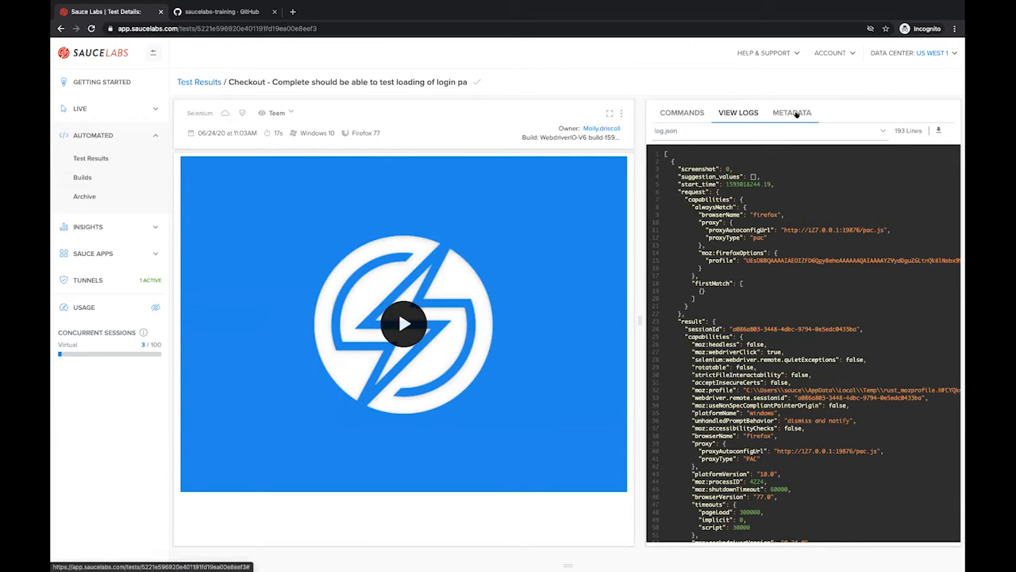
left_click(792, 112)
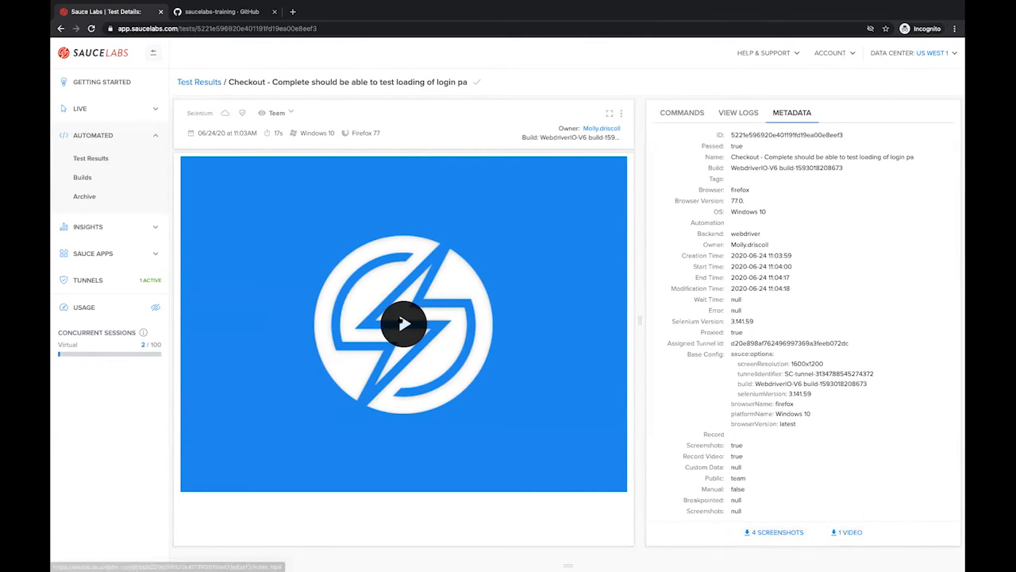
left_click(403, 323)
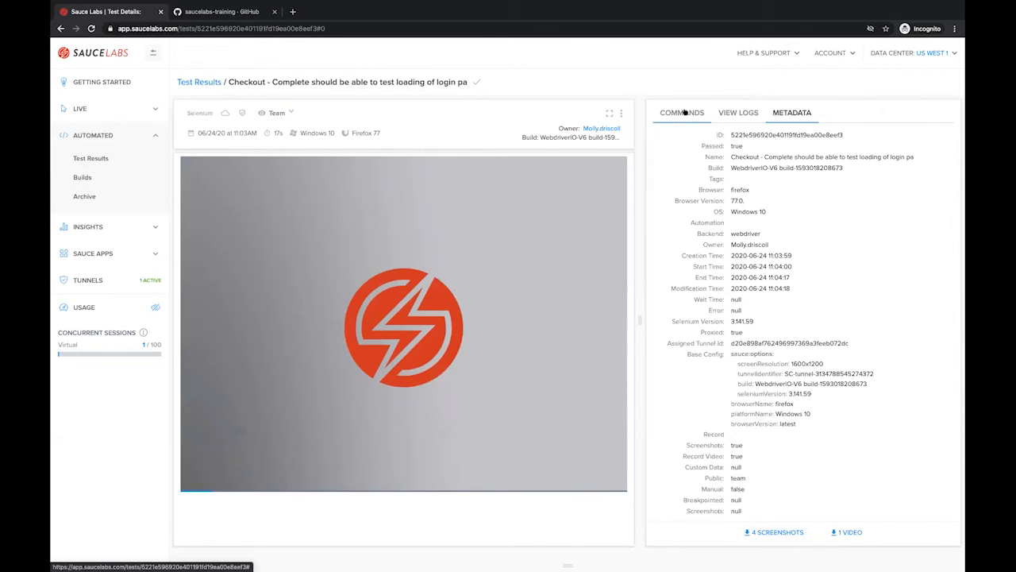
Step: Play the checkout recording to the Thank You page beside its Commands list, then open Getting Started
left_click(681, 112)
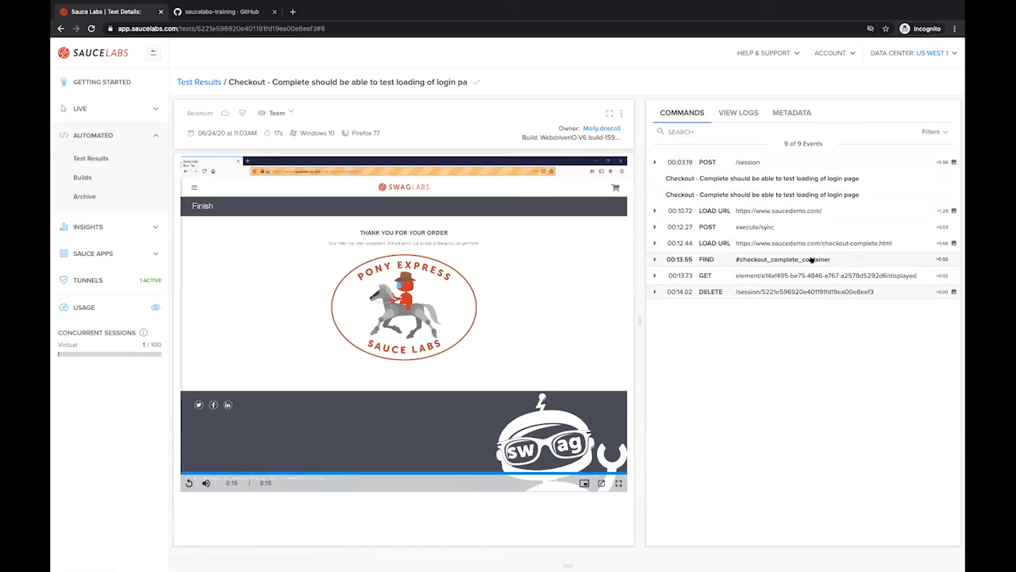
left_click(93, 135)
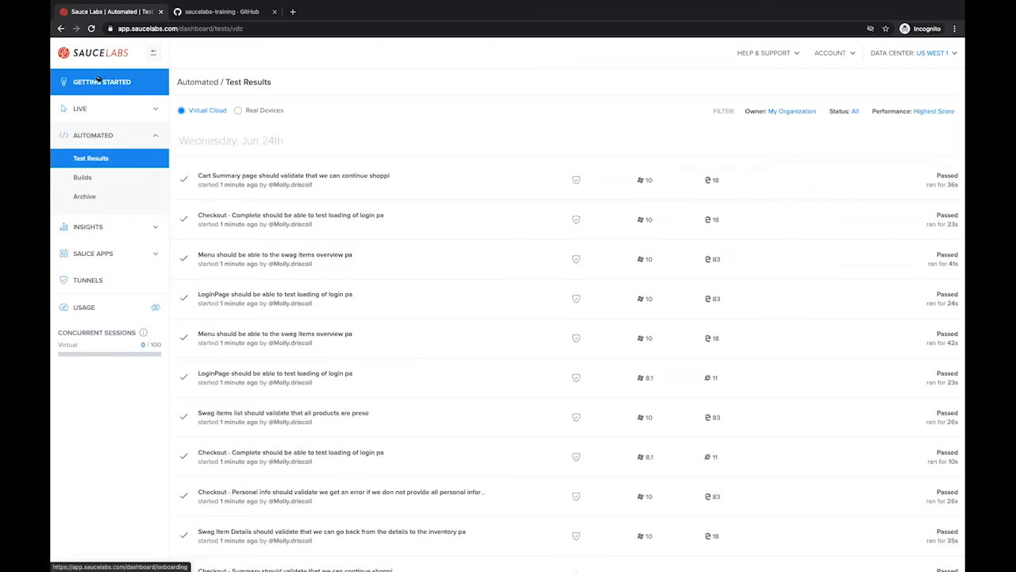
left_click(101, 82)
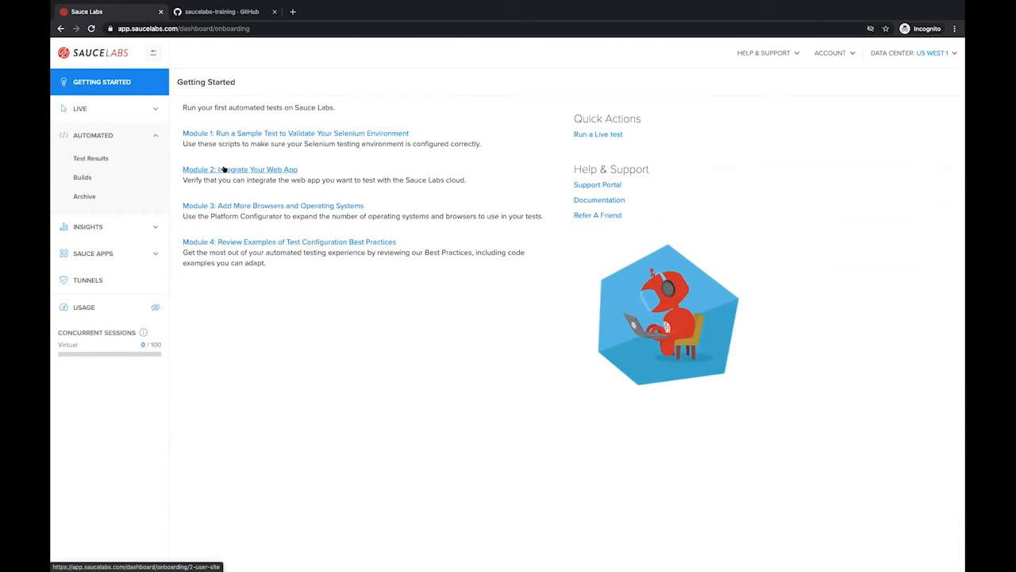
Step: Pick Java for Module 2's sample script and scroll through its capability and remote driver code
left_click(240, 169)
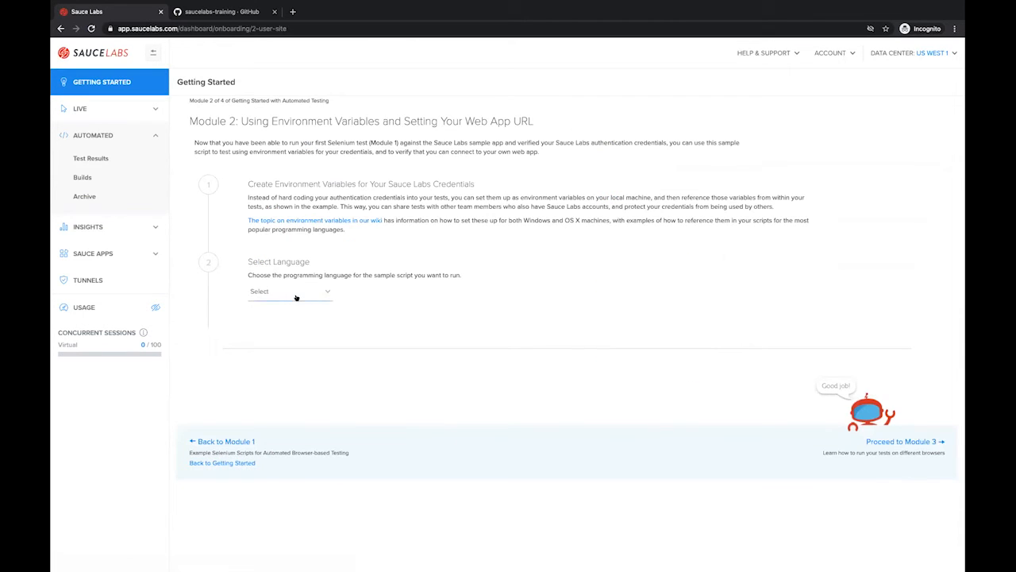
left_click(289, 291)
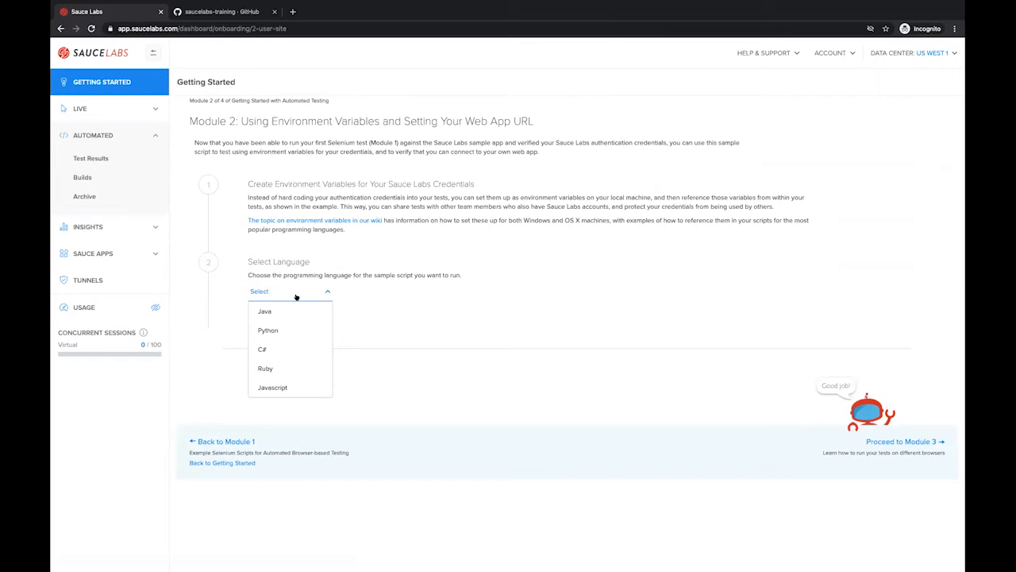
left_click(265, 311)
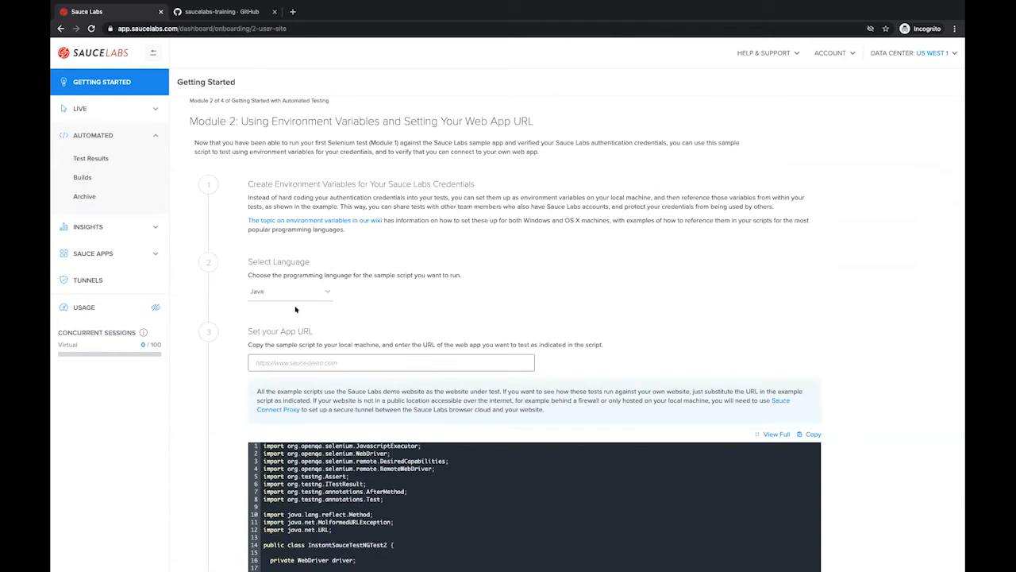
scroll("down", 3)
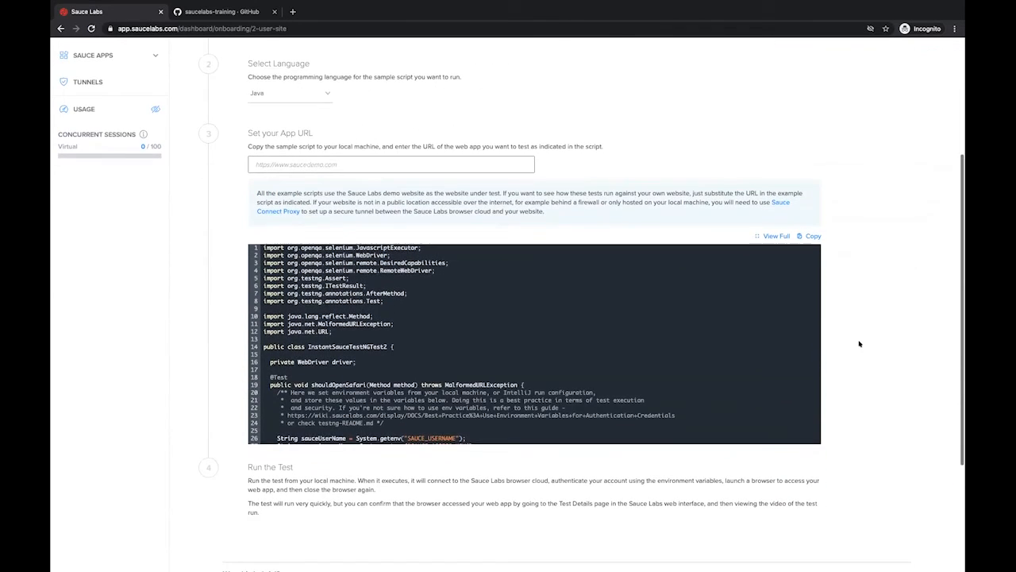
scroll("down", 3)
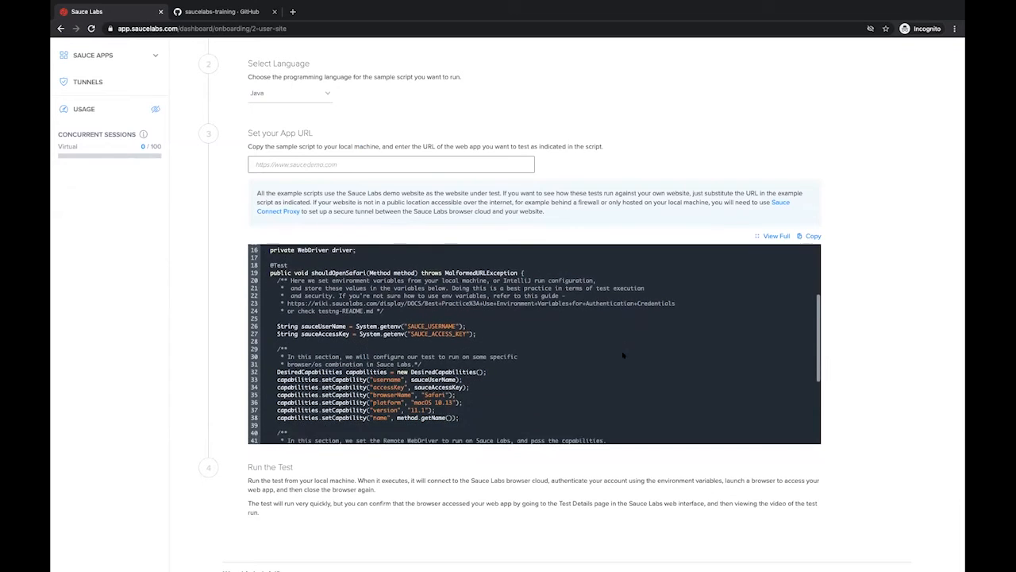
scroll("down", 3)
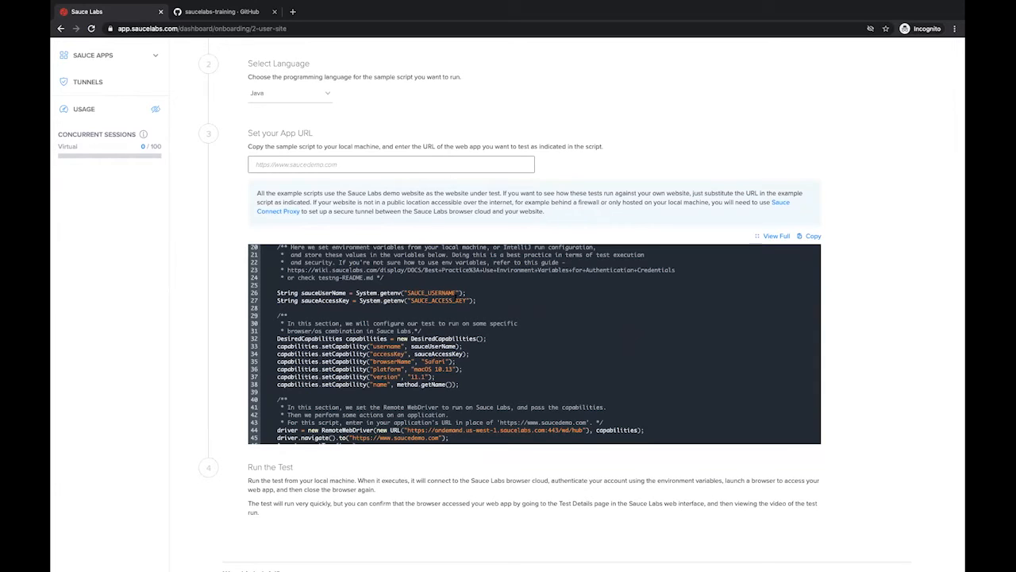
mouse_move(673, 211)
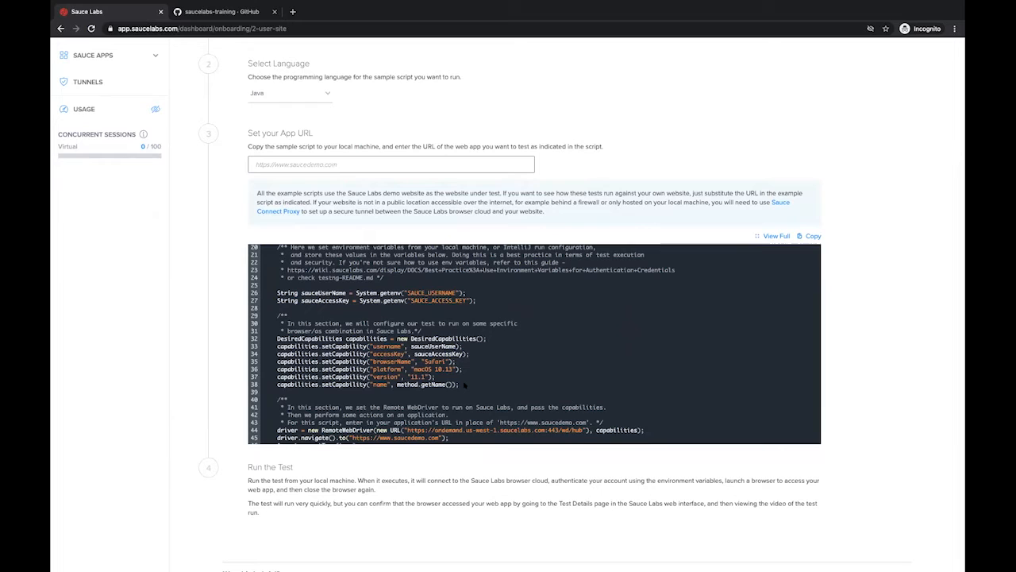
mouse_move(492, 342)
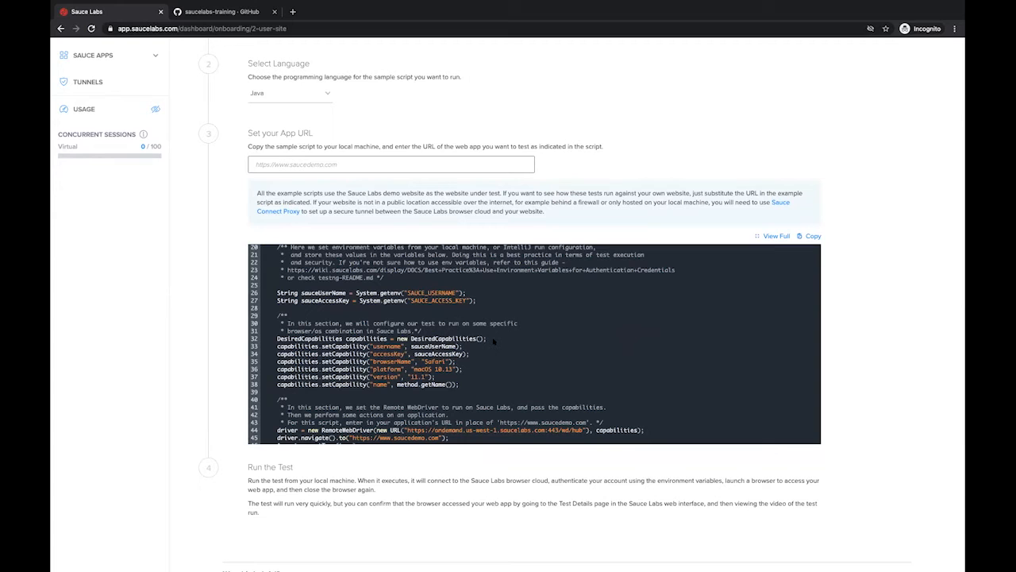
mouse_move(496, 354)
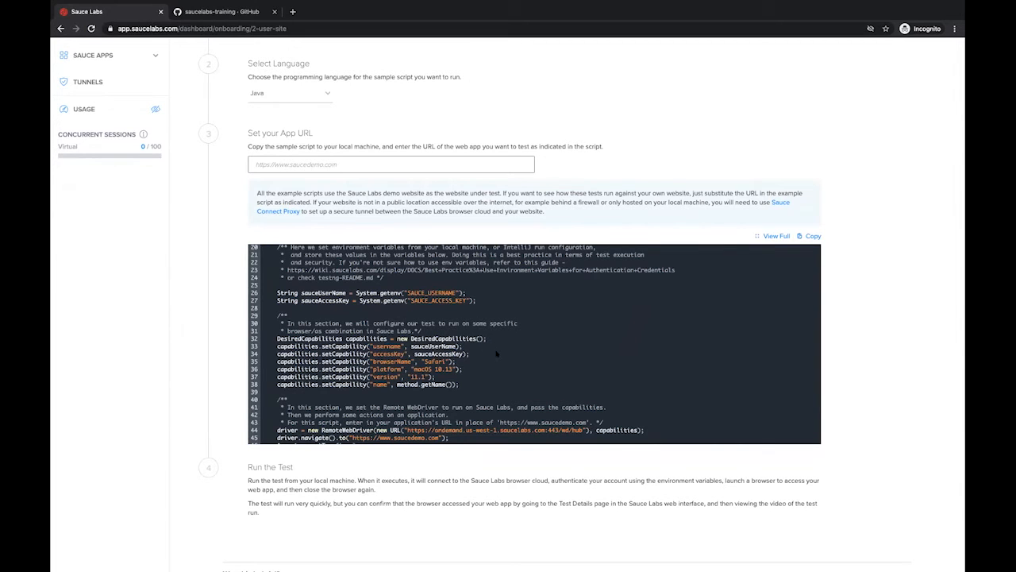
scroll("down", 3)
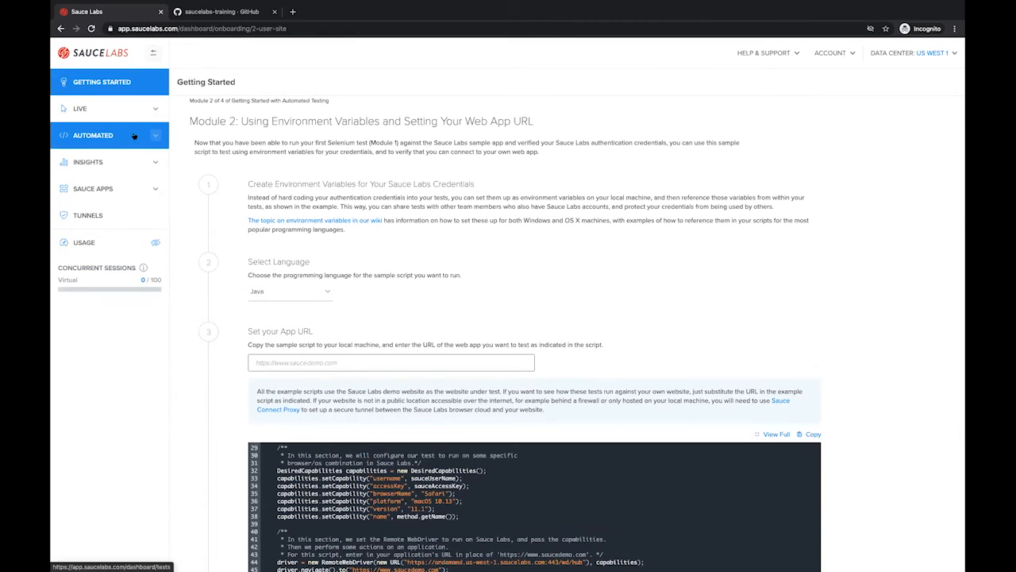
left_click(87, 162)
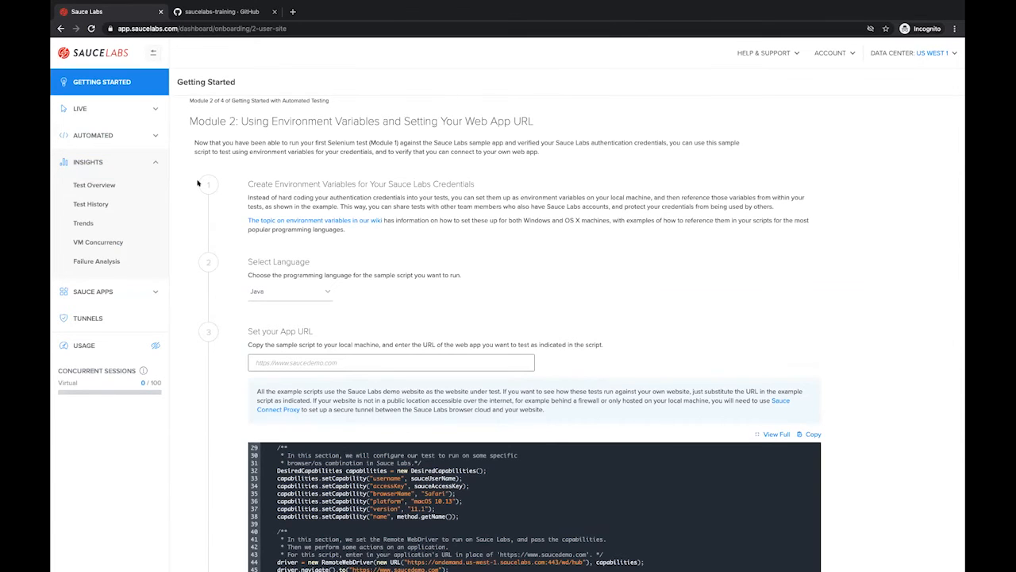
Step: Open Insights Test Overview, summarizing 1799 test runs with 1558 passed and 143 failed
left_click(95, 184)
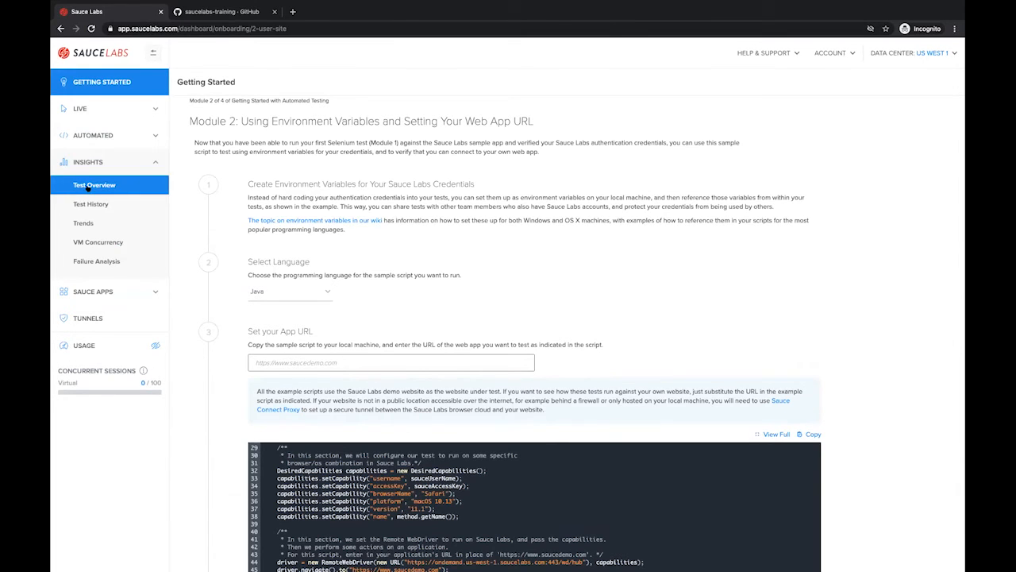
left_click(94, 185)
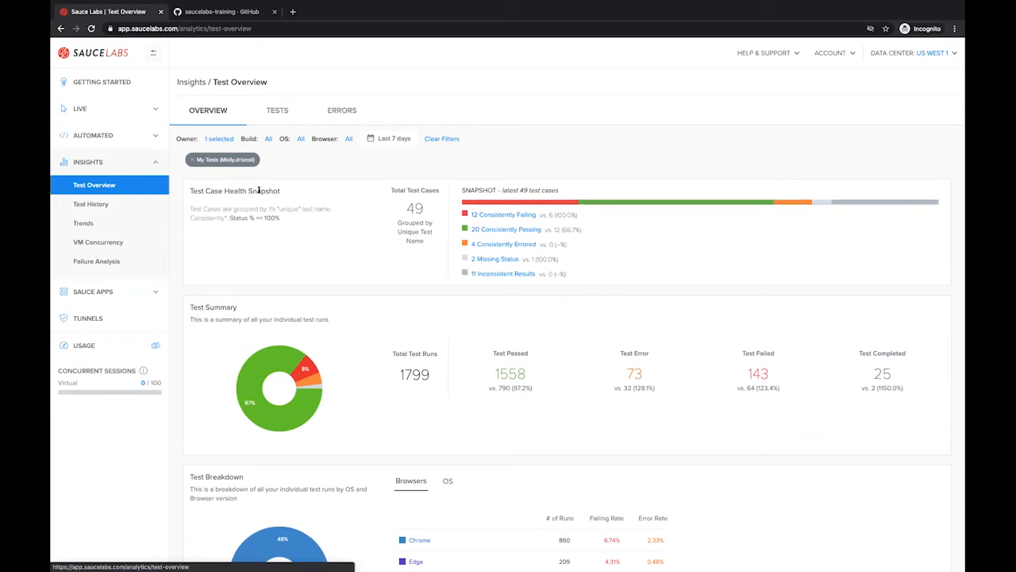
mouse_move(300, 195)
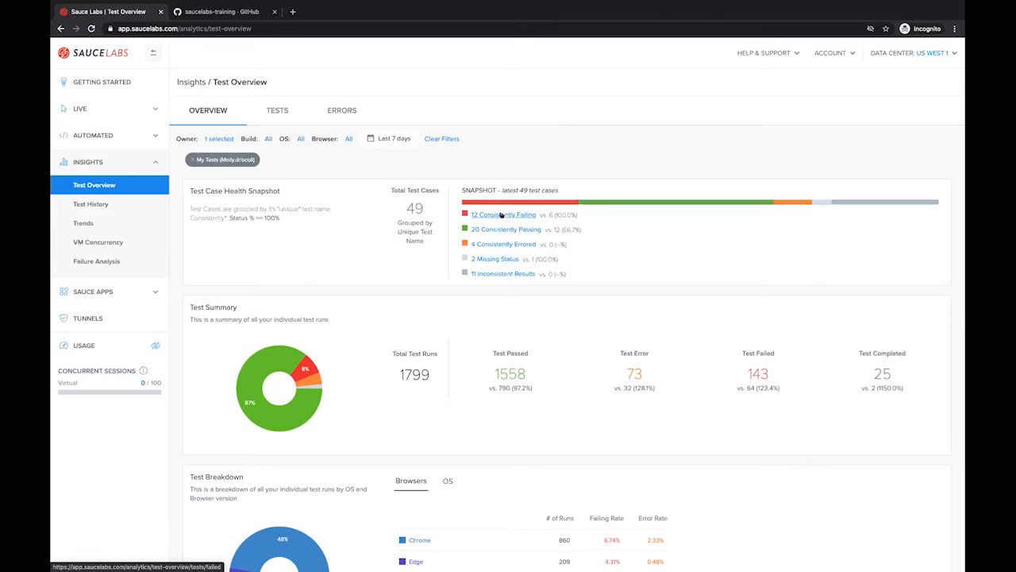
scroll("down", 3)
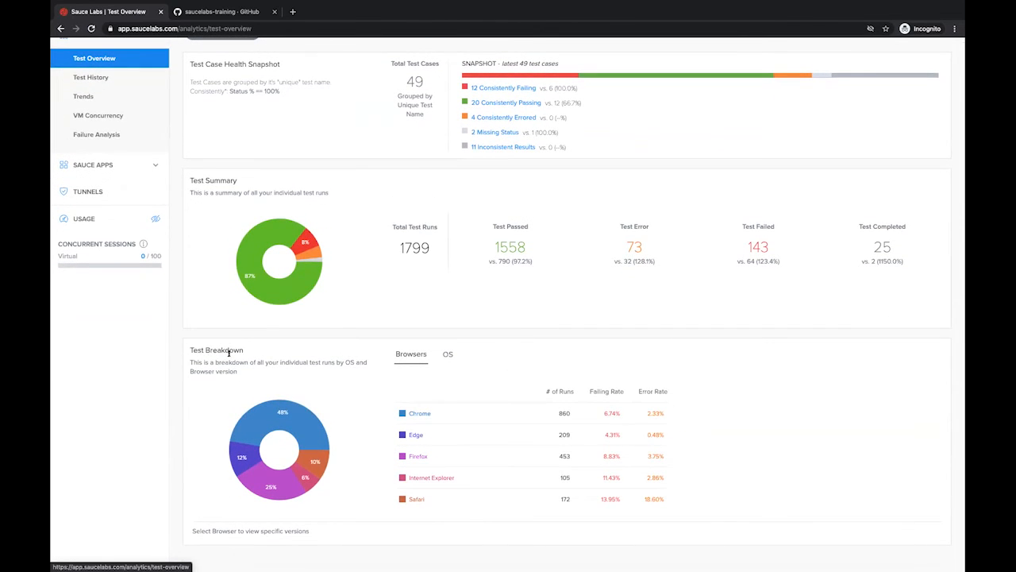
mouse_move(416, 406)
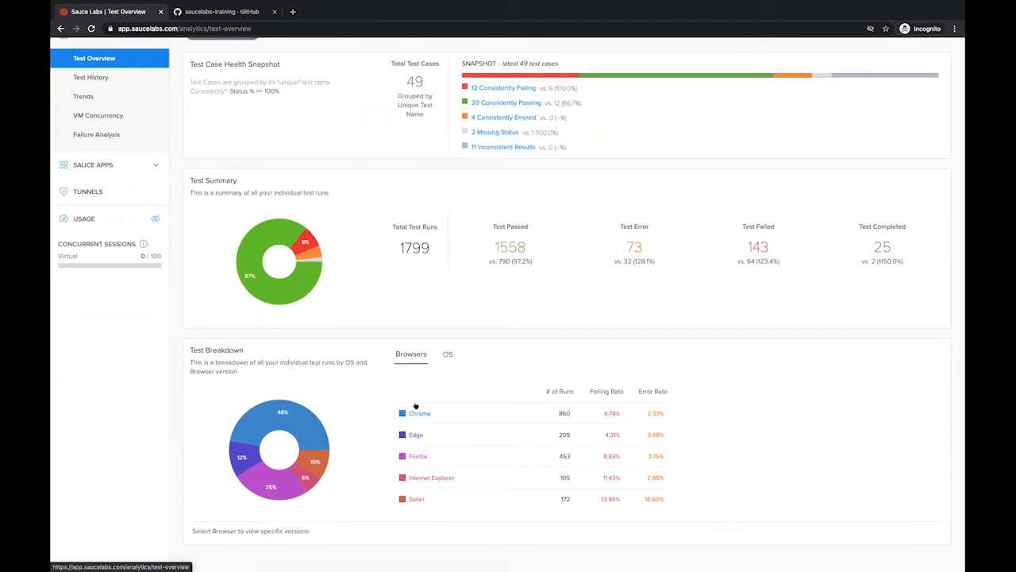
mouse_move(613, 477)
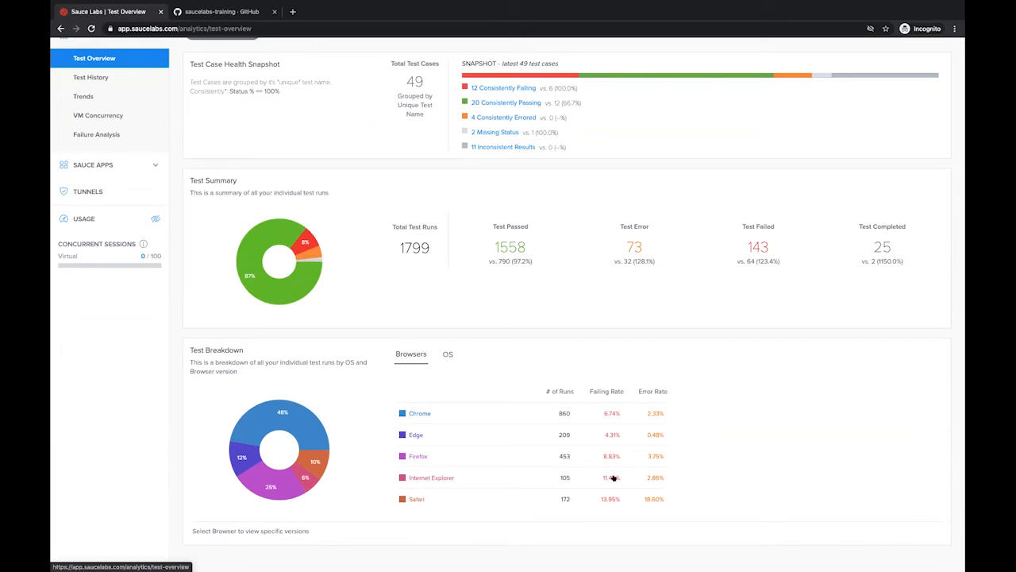
mouse_move(614, 480)
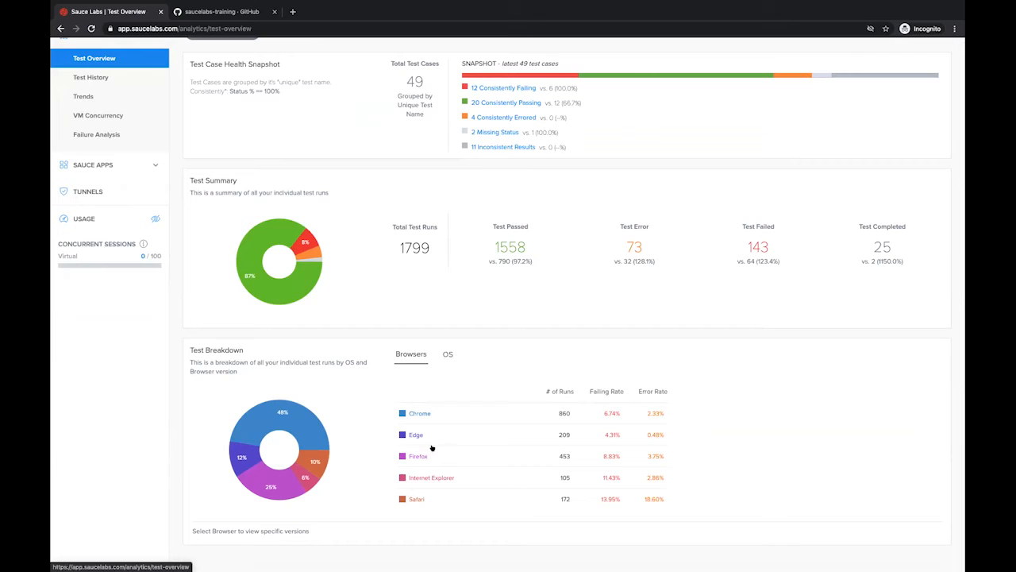
mouse_move(437, 413)
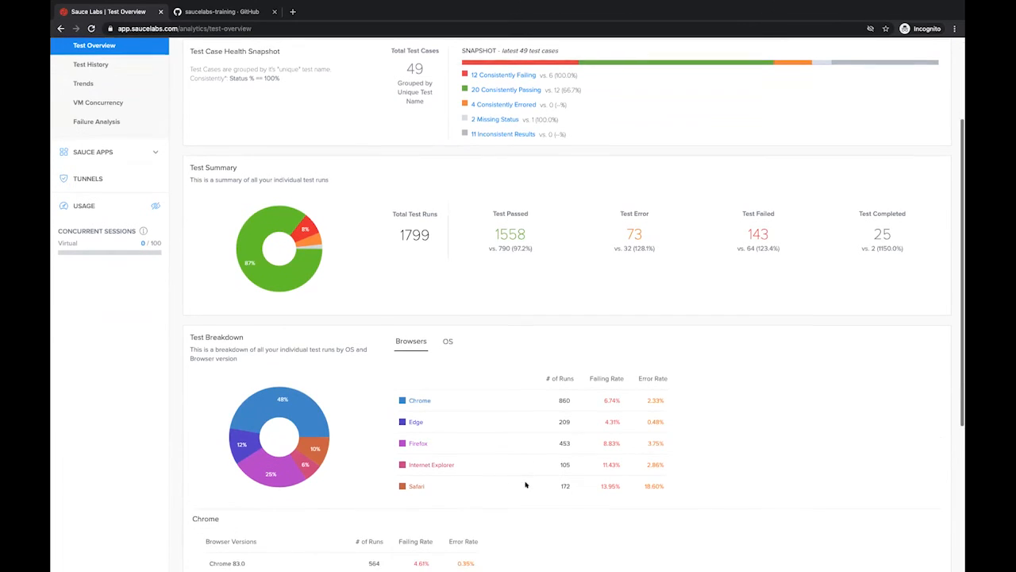
scroll("down", 3)
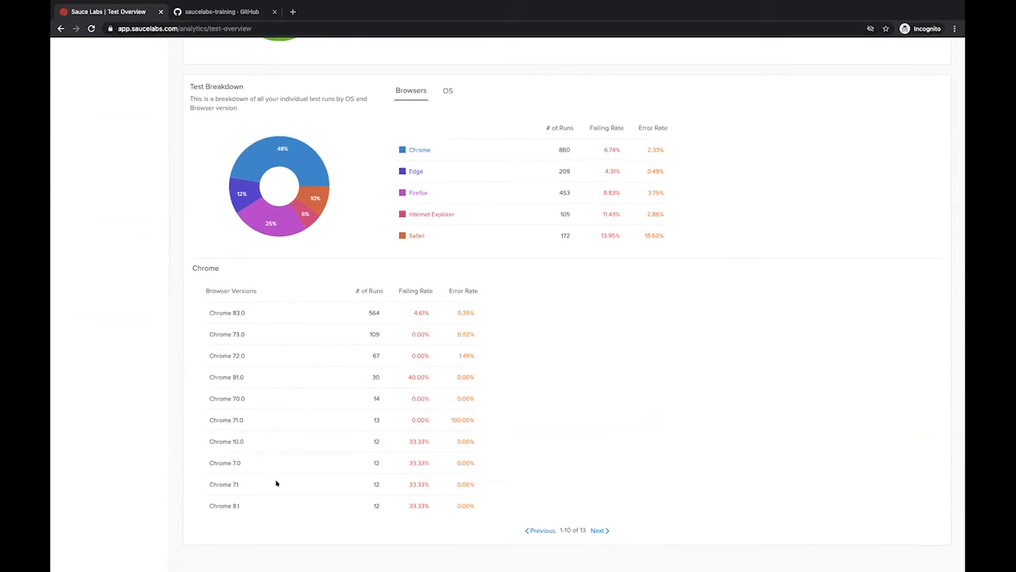
mouse_move(424, 401)
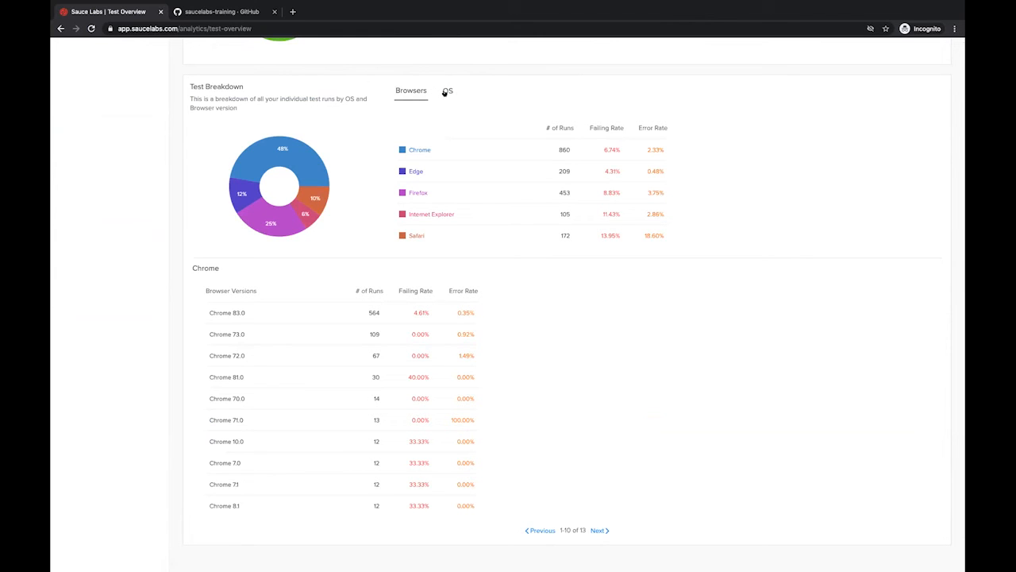
scroll("up", 3)
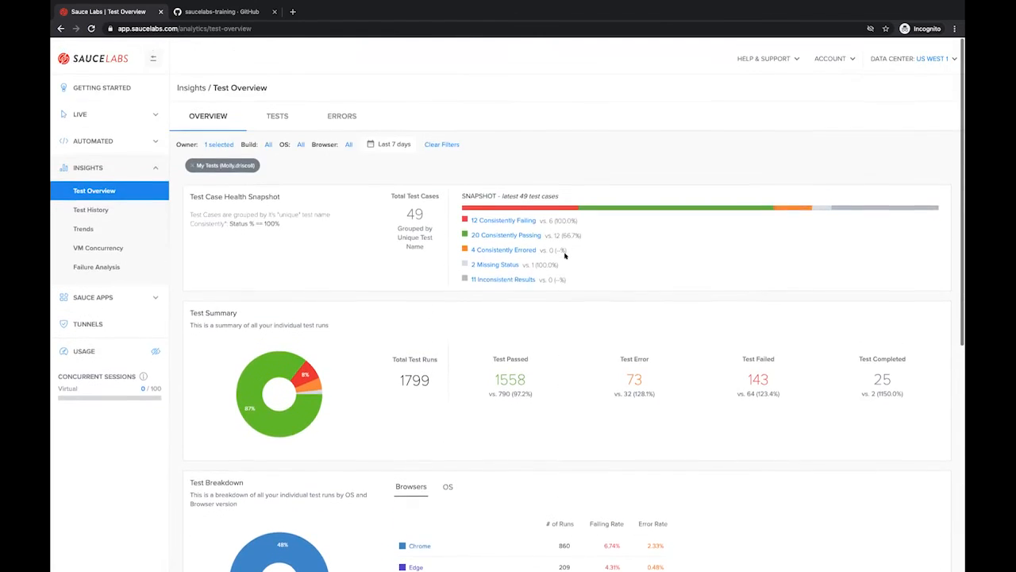
scroll("down", 3)
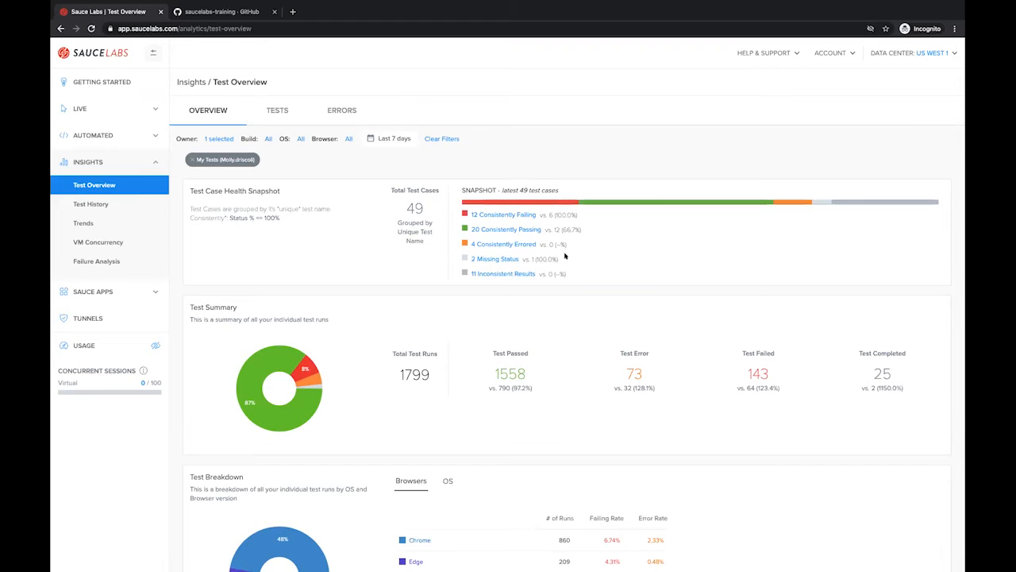